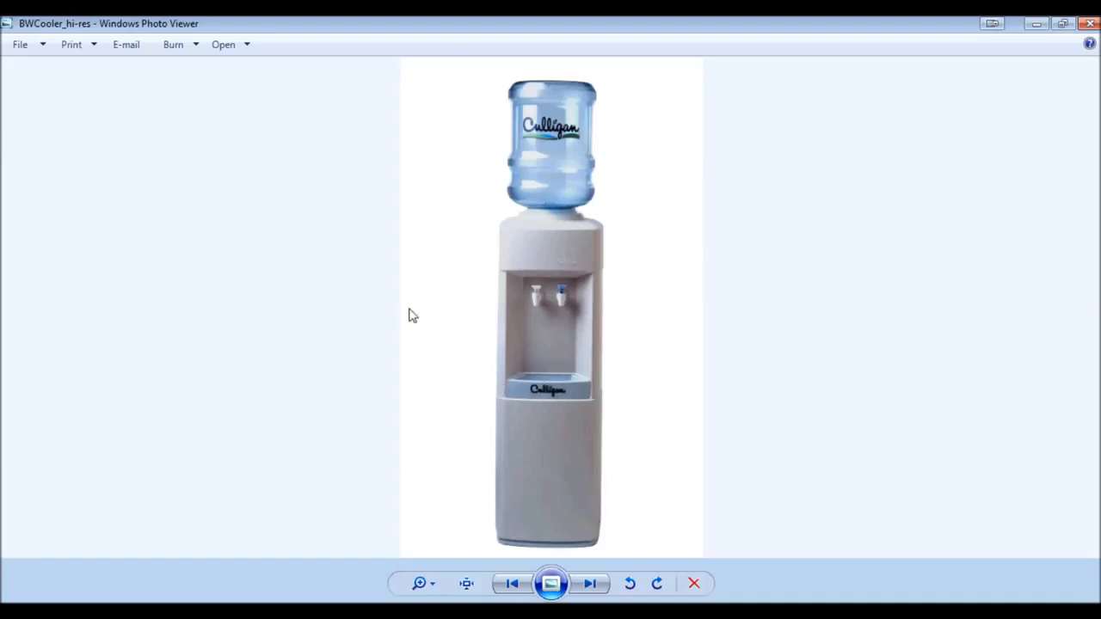
# Step: Open the water cooler photo's properties to read its 1595 x 2642 pixel dimensions
pyautogui.click(20, 44)
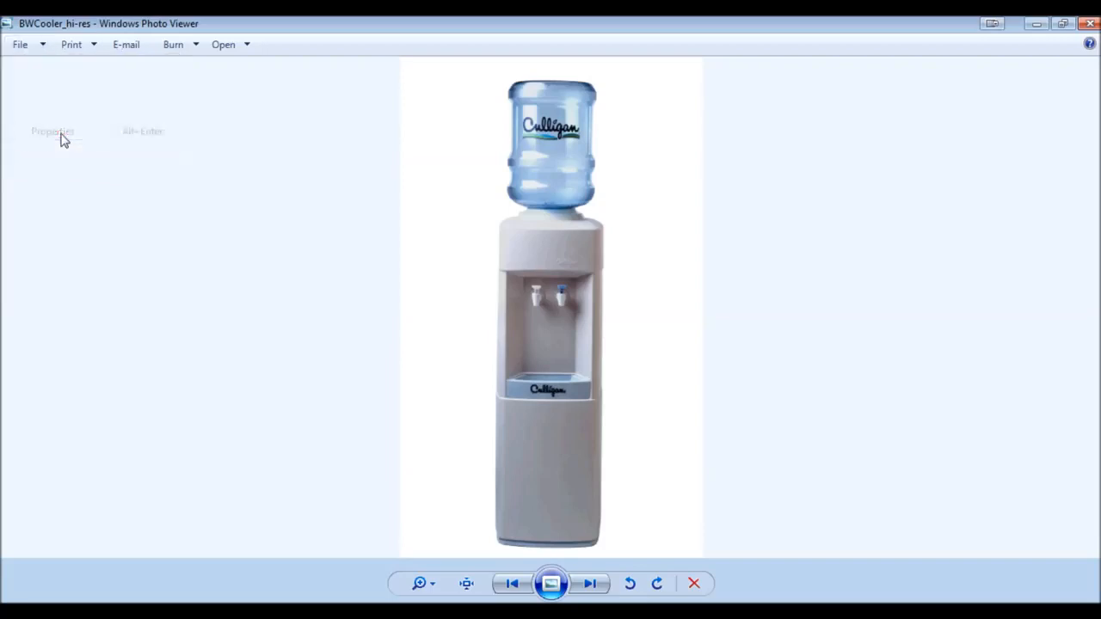
pyautogui.click(53, 131)
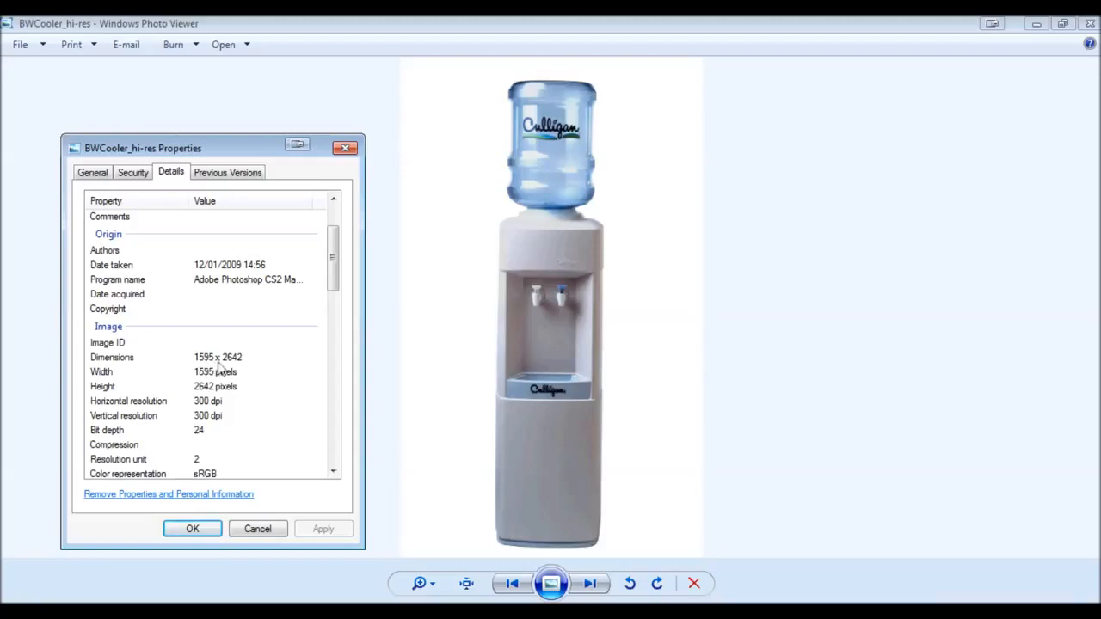
pyautogui.moveTo(230, 368)
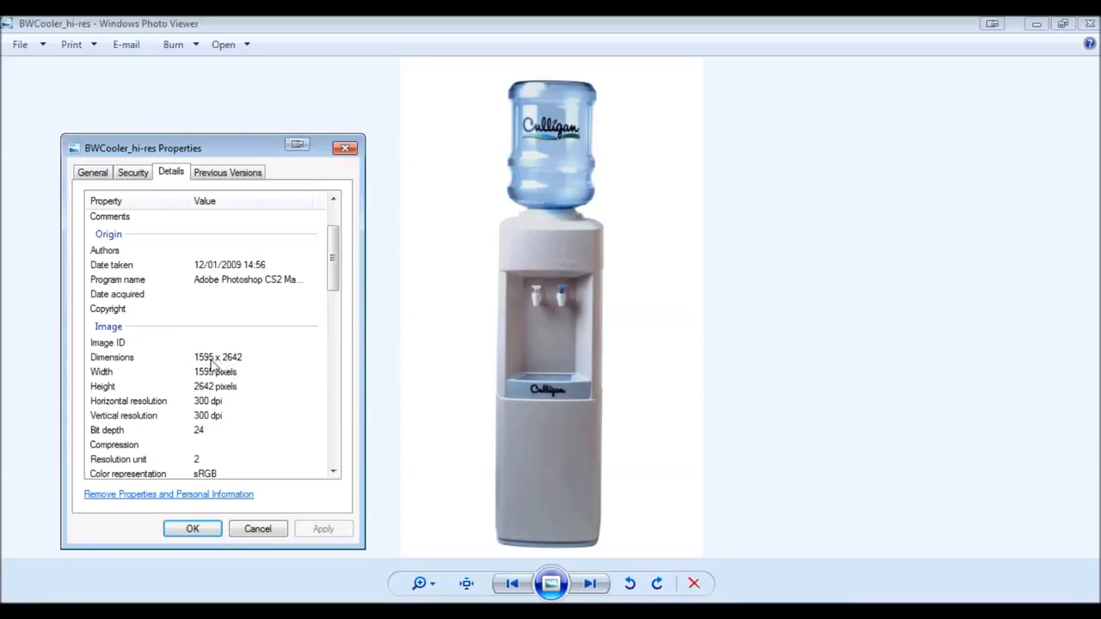
pyautogui.moveTo(214, 371)
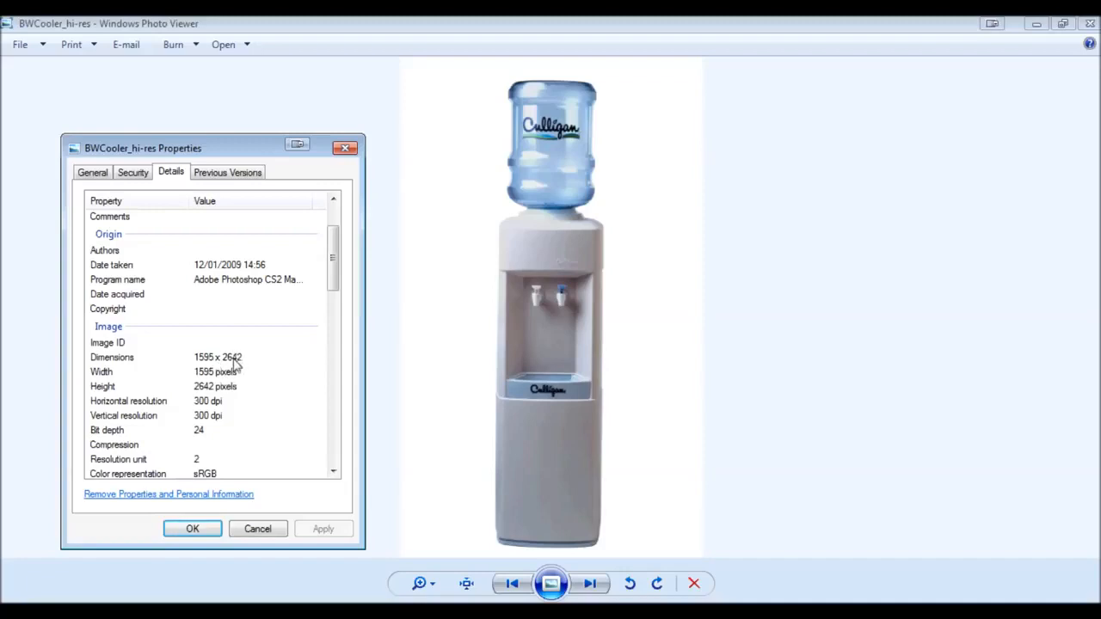
pyautogui.moveTo(527, 361)
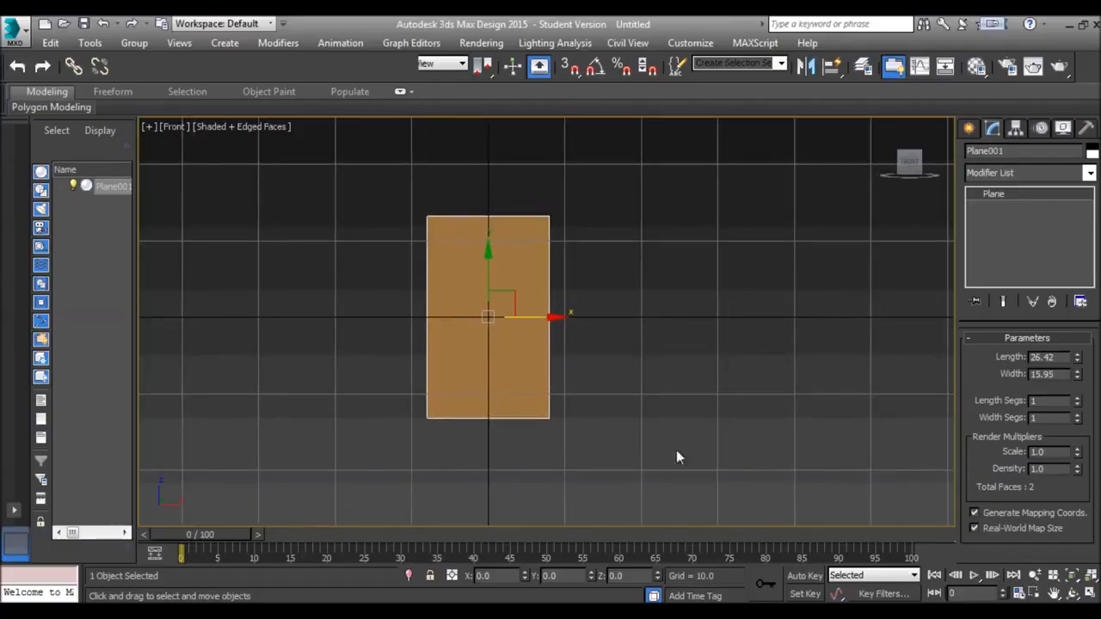
pyautogui.click(973, 128)
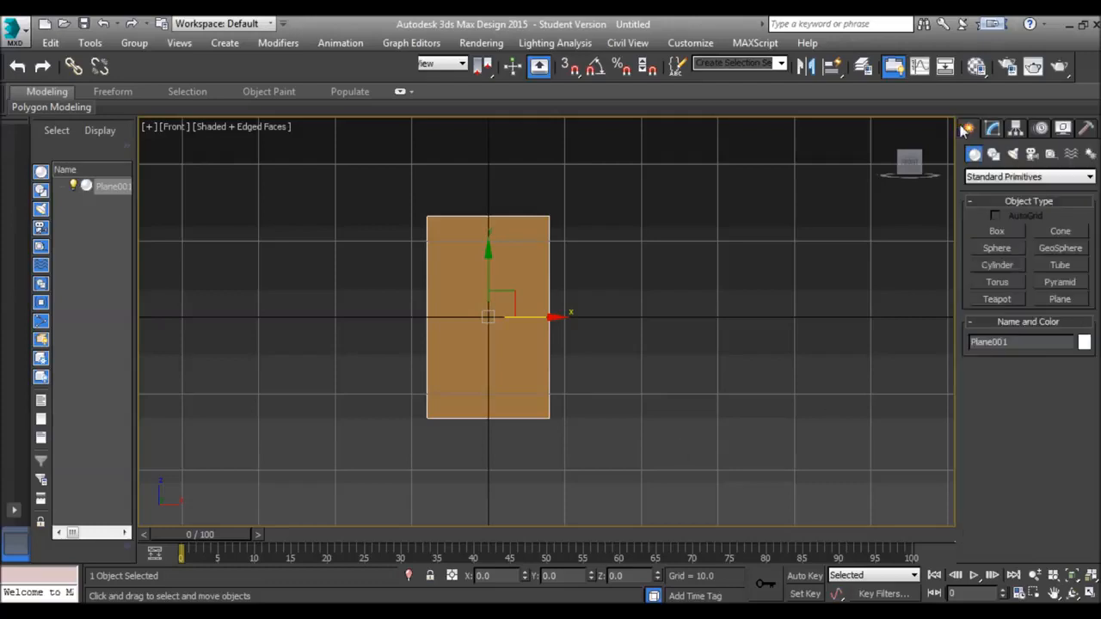
pyautogui.click(992, 128)
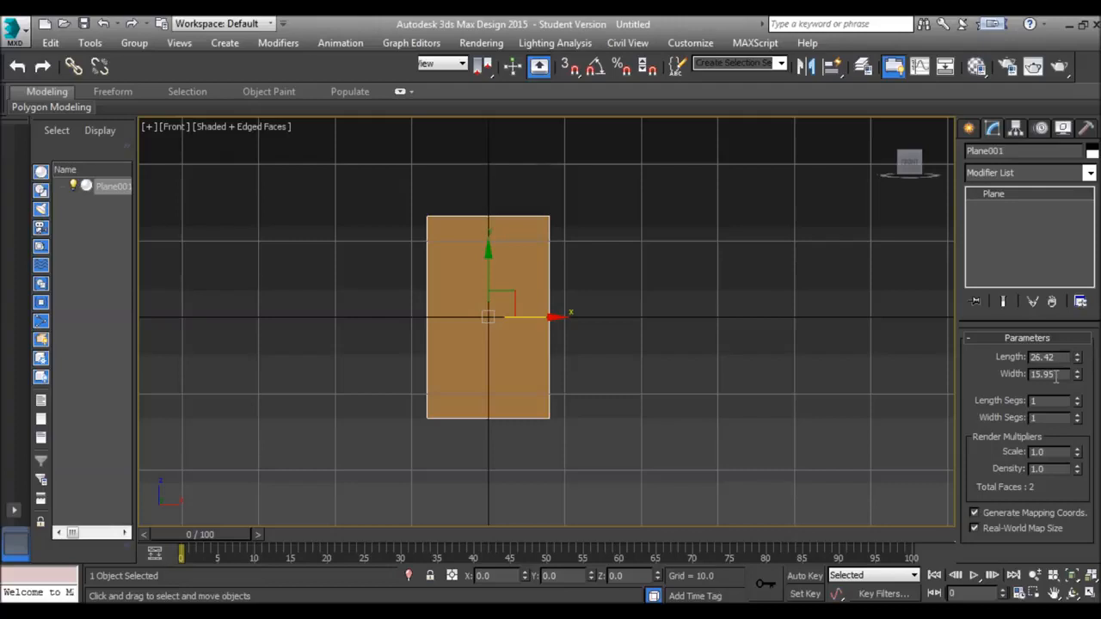
pyautogui.moveTo(592, 304)
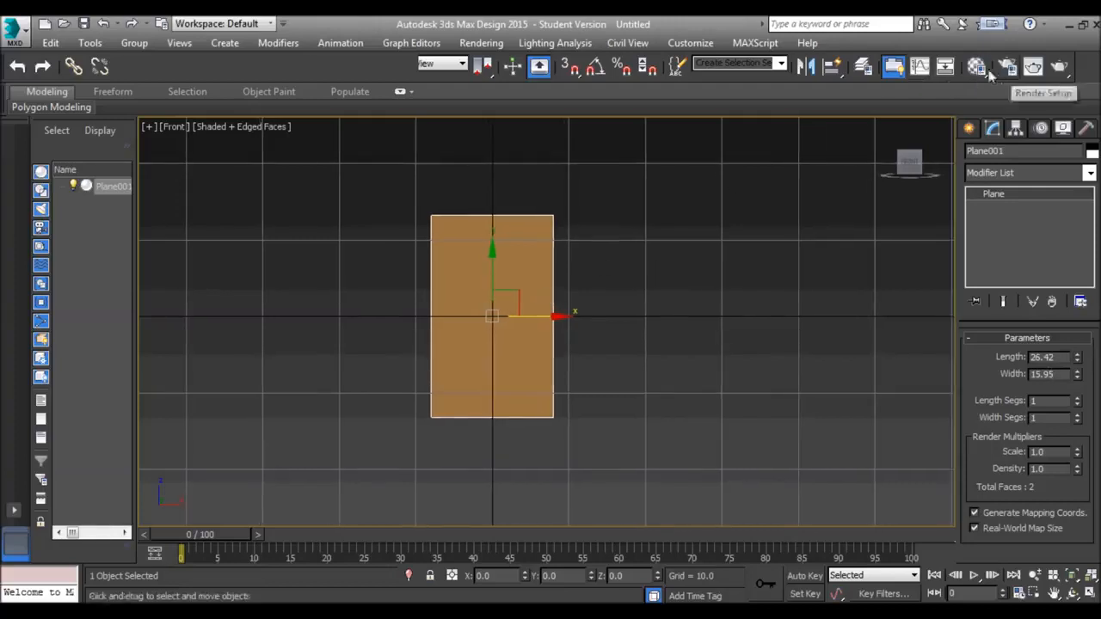
# Step: Give the plane a material with the BWCooler_hi-res bitmap as diffuse map, tiling 1
pyautogui.click(976, 67)
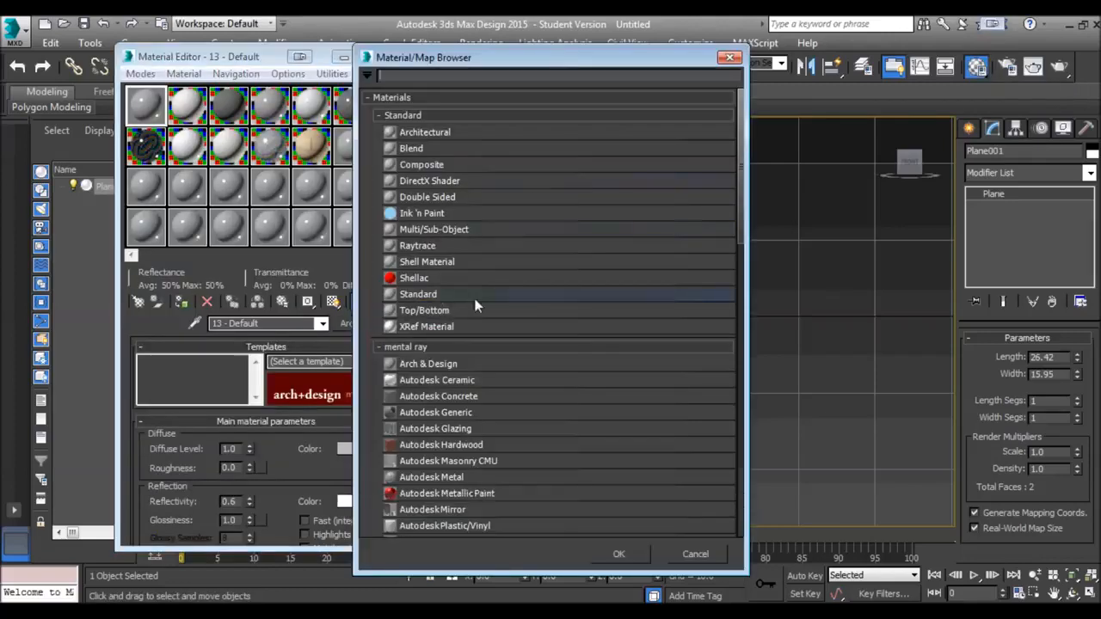
pyautogui.click(618, 553)
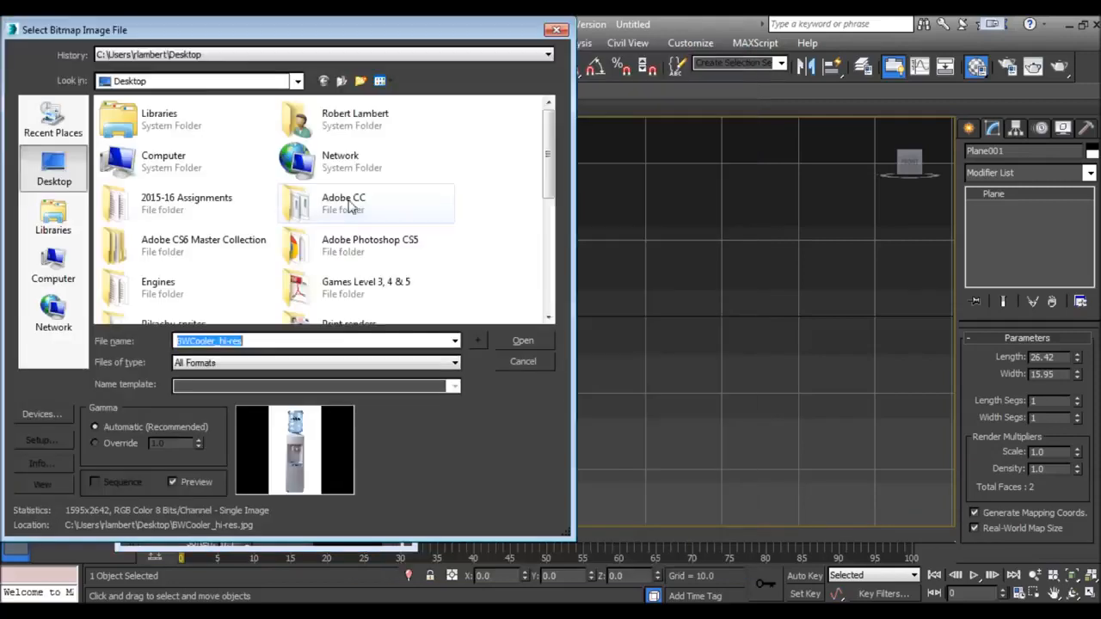
pyautogui.scroll(-3)
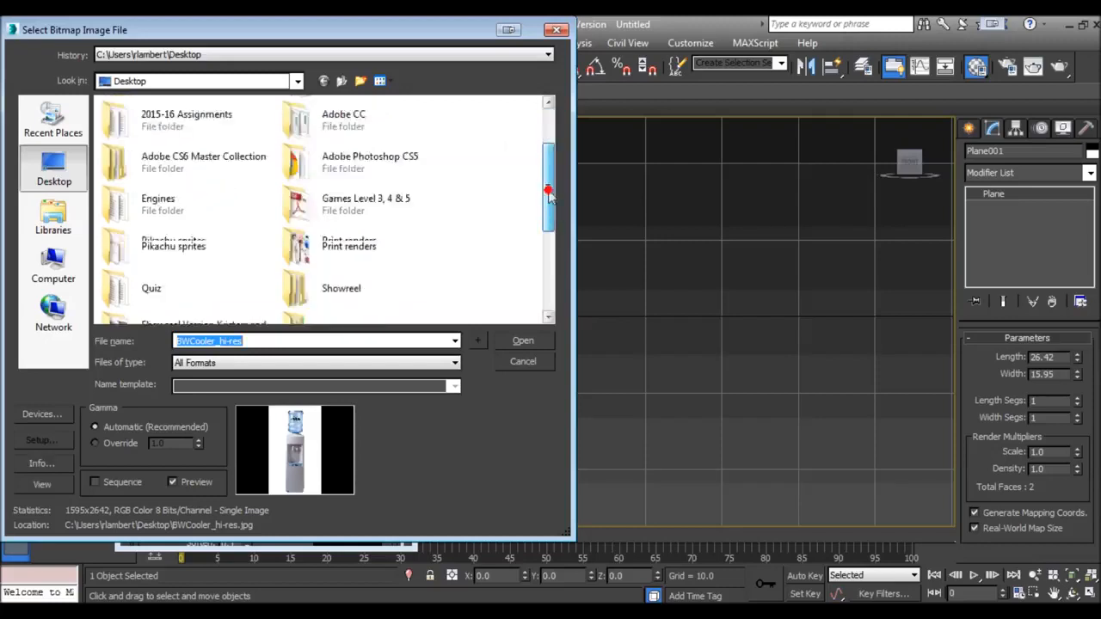
pyautogui.scroll(-3)
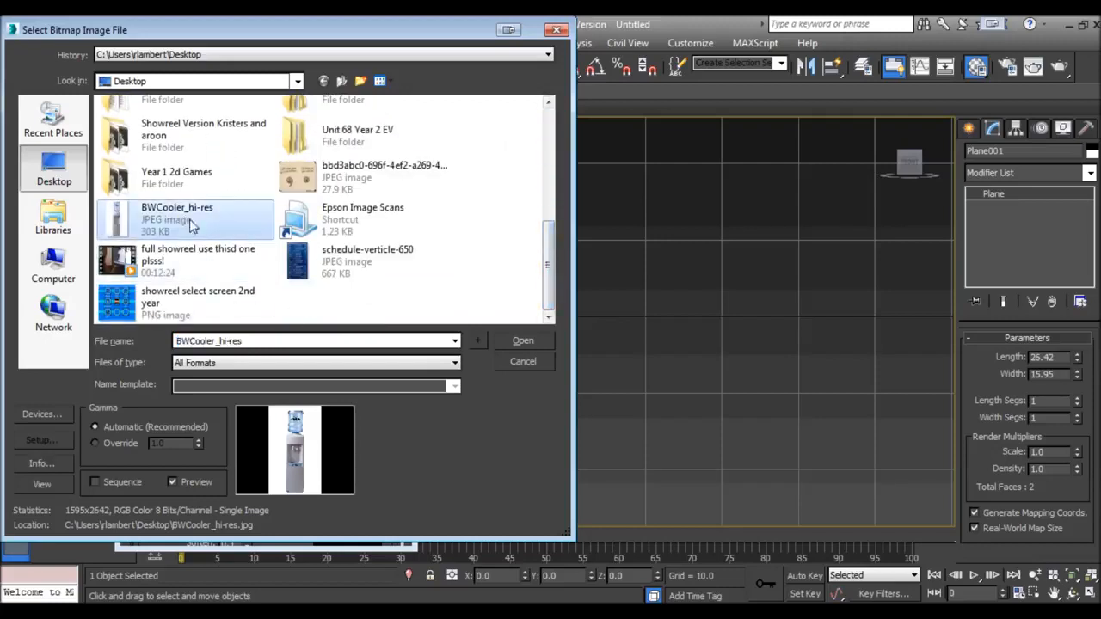
pyautogui.click(522, 340)
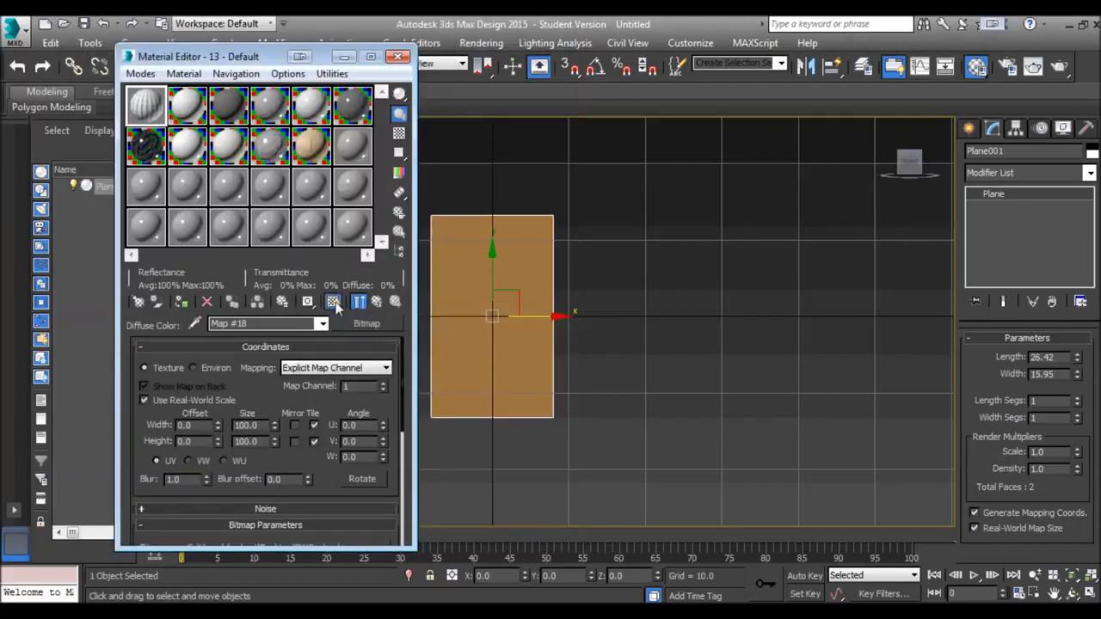
pyautogui.click(333, 301)
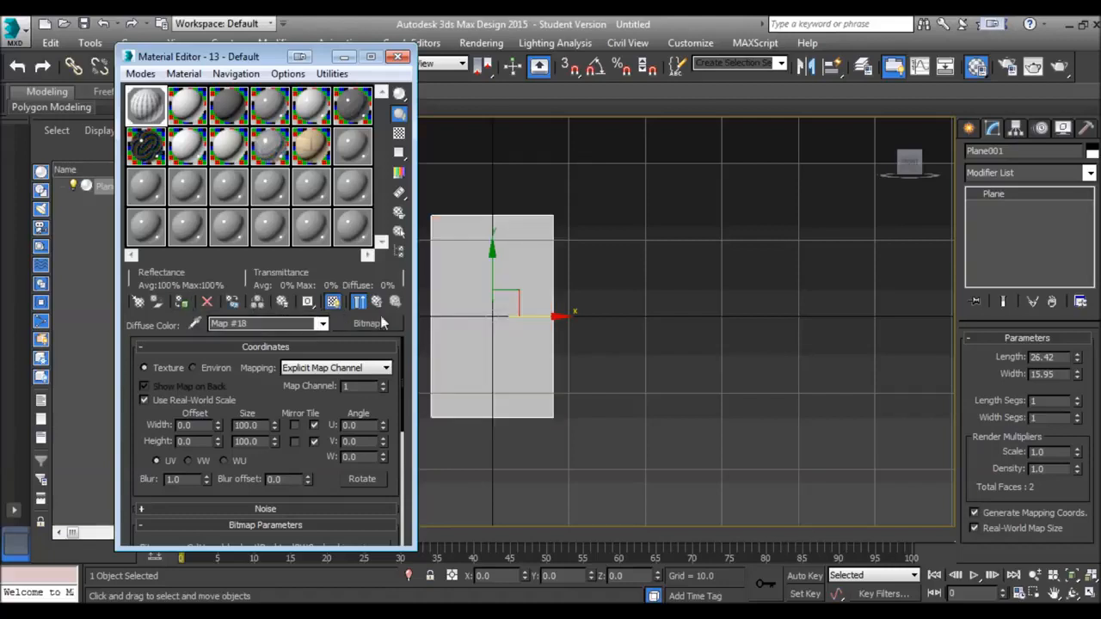
pyautogui.moveTo(377, 302)
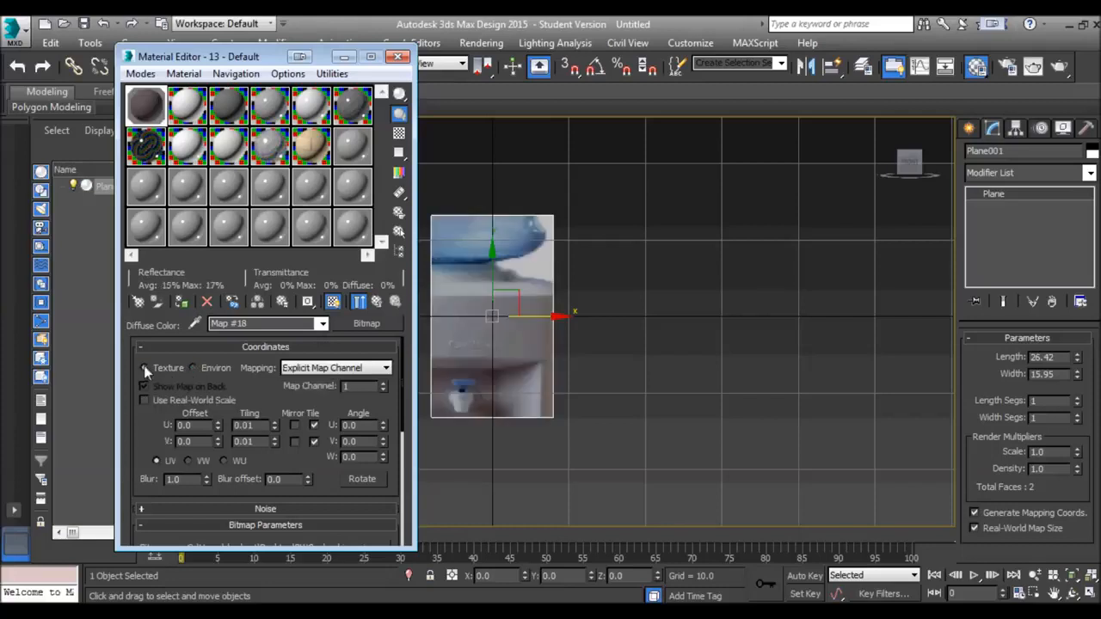
pyautogui.tripleClick(244, 425)
pyautogui.write('1')
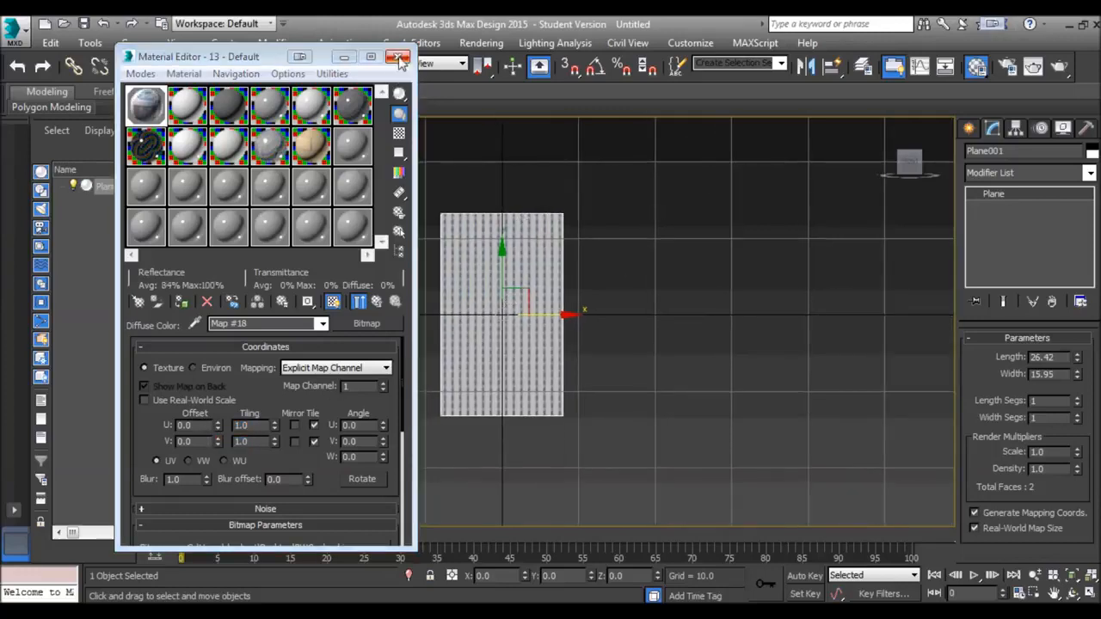
# Step: Add an Unwrap UVW modifier to the plane and apply Box Mapping in the UV Editor
pyautogui.click(397, 57)
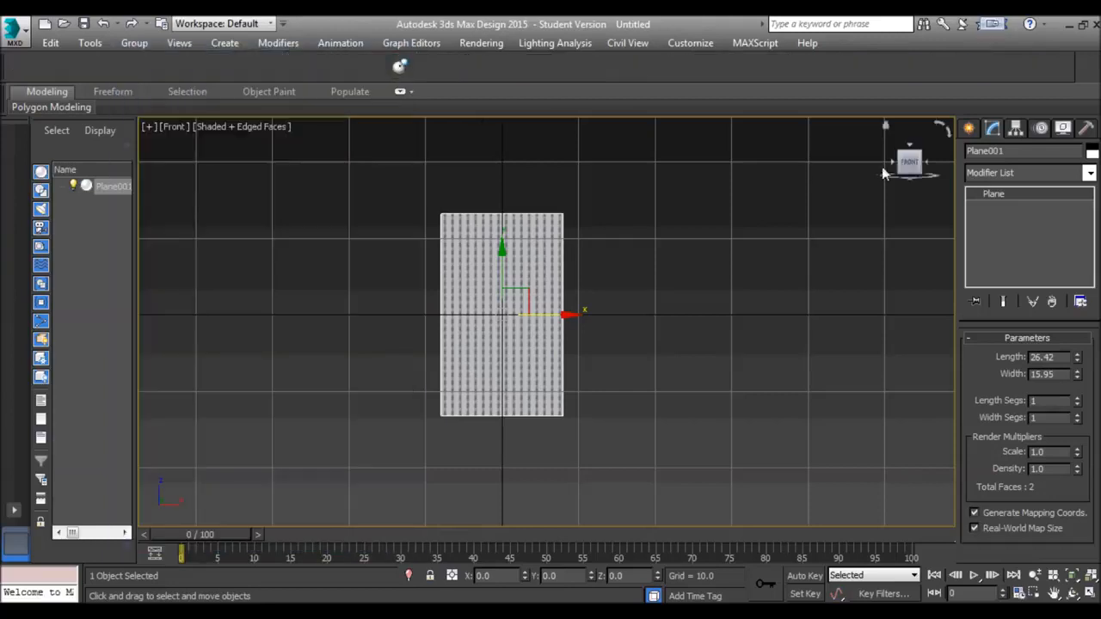
pyautogui.click(1090, 172)
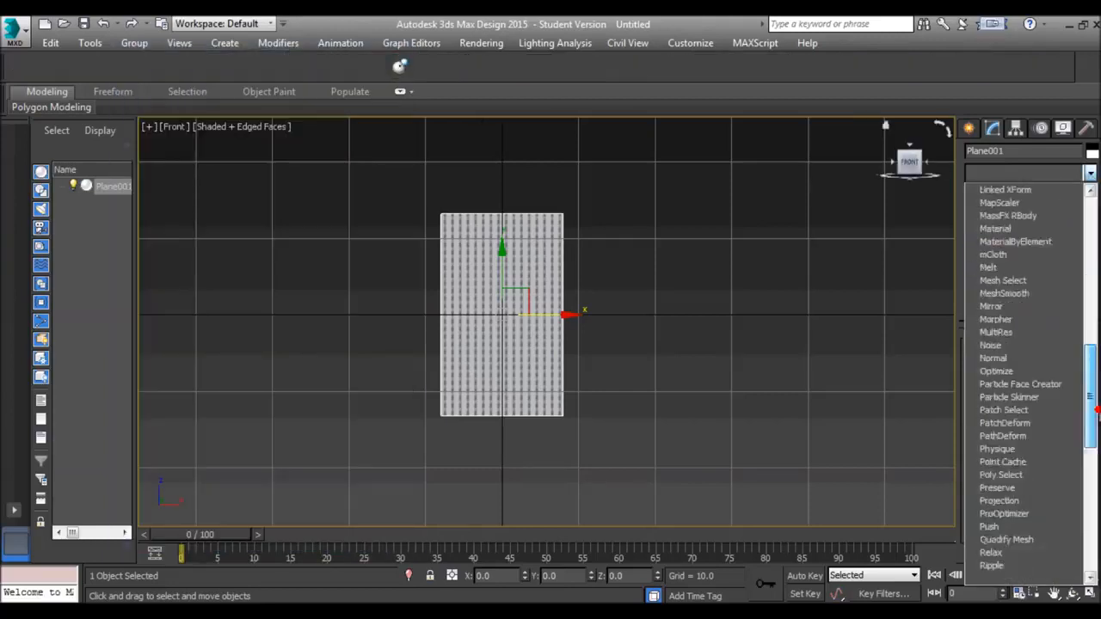
pyautogui.click(1015, 172)
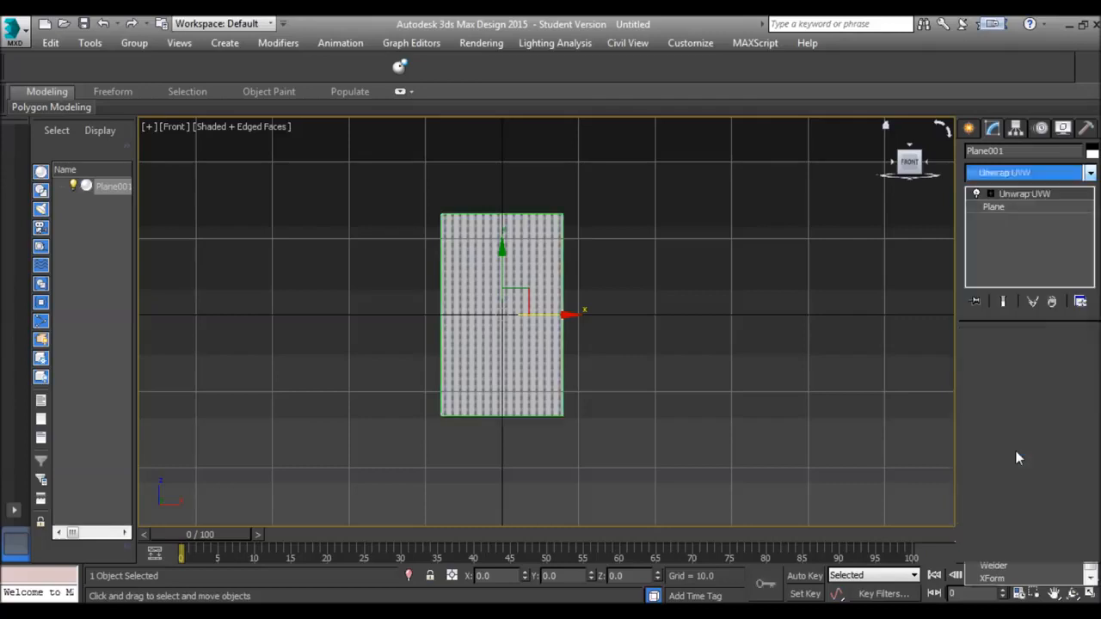
pyautogui.click(1027, 526)
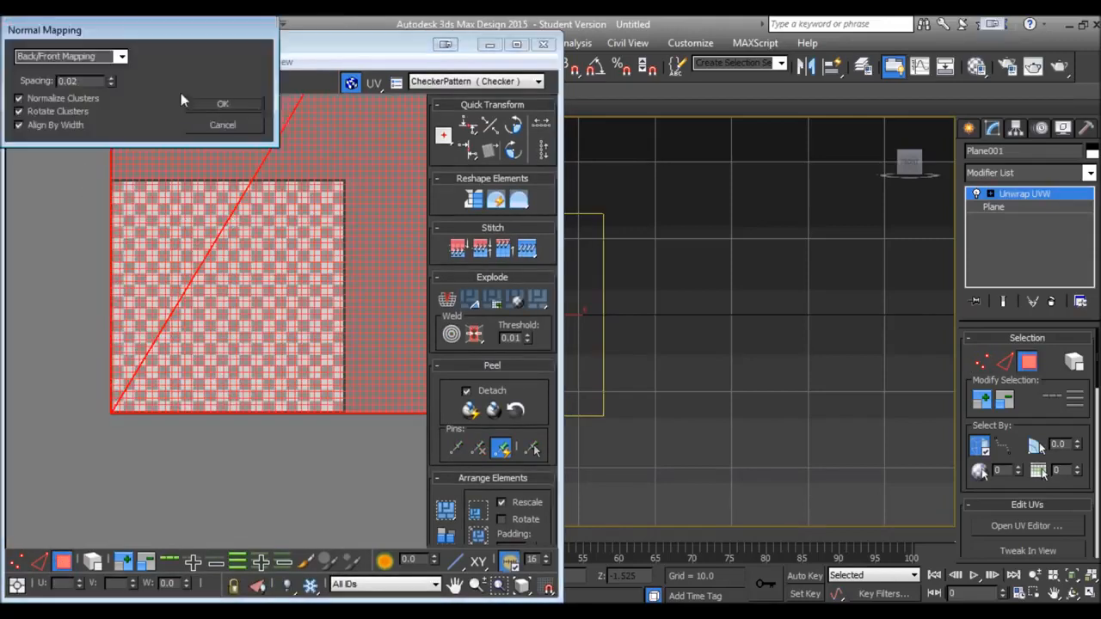
pyautogui.click(69, 56)
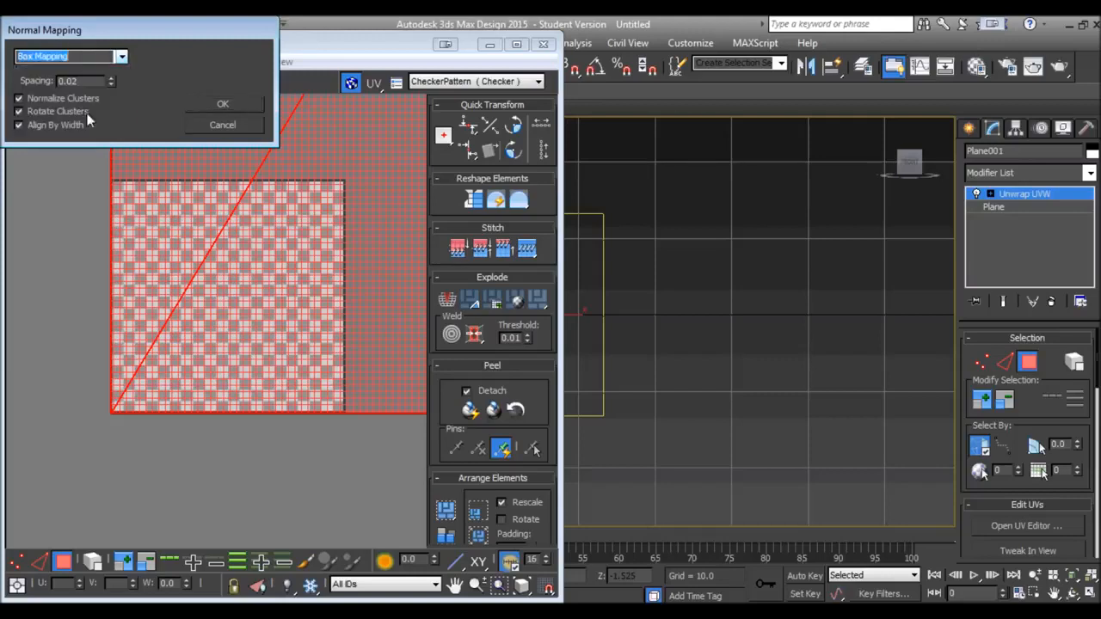
pyautogui.click(222, 103)
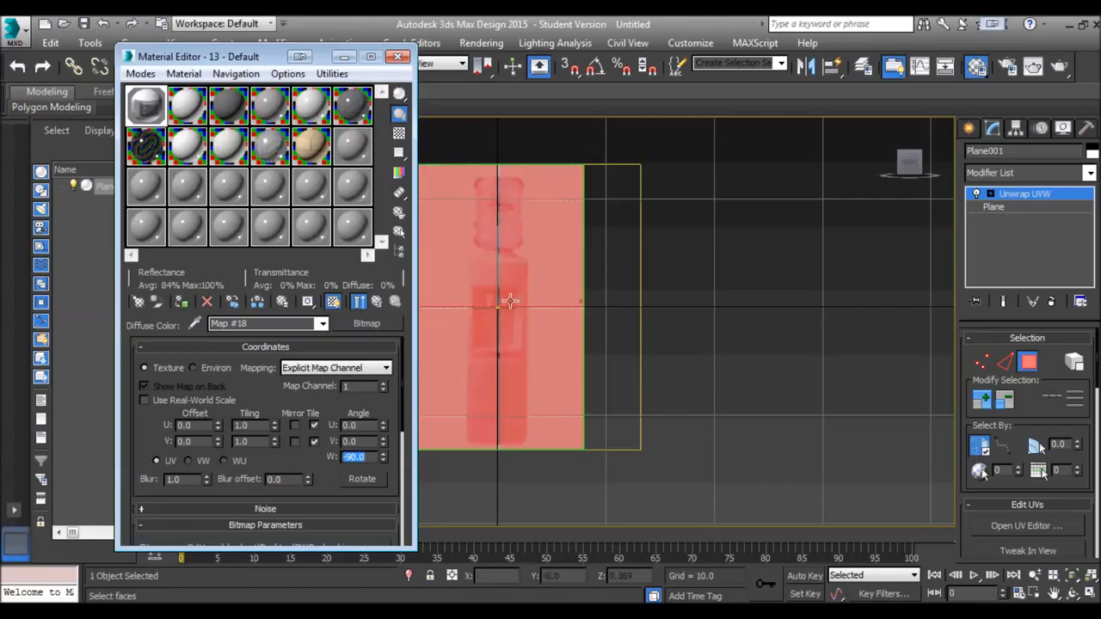
# Step: Close the Material Editor so the upright cooler photo shows on the plane
pyautogui.click(397, 56)
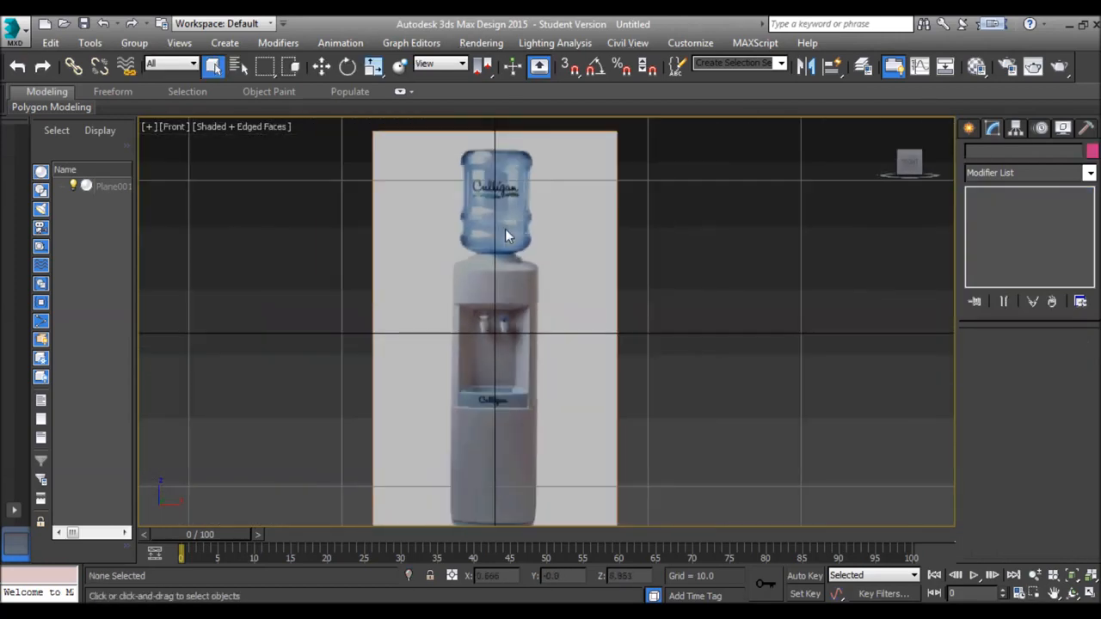
# Step: Trace spline lines along the bottle's right edge and the cooler body's edge to its base
pyautogui.click(974, 128)
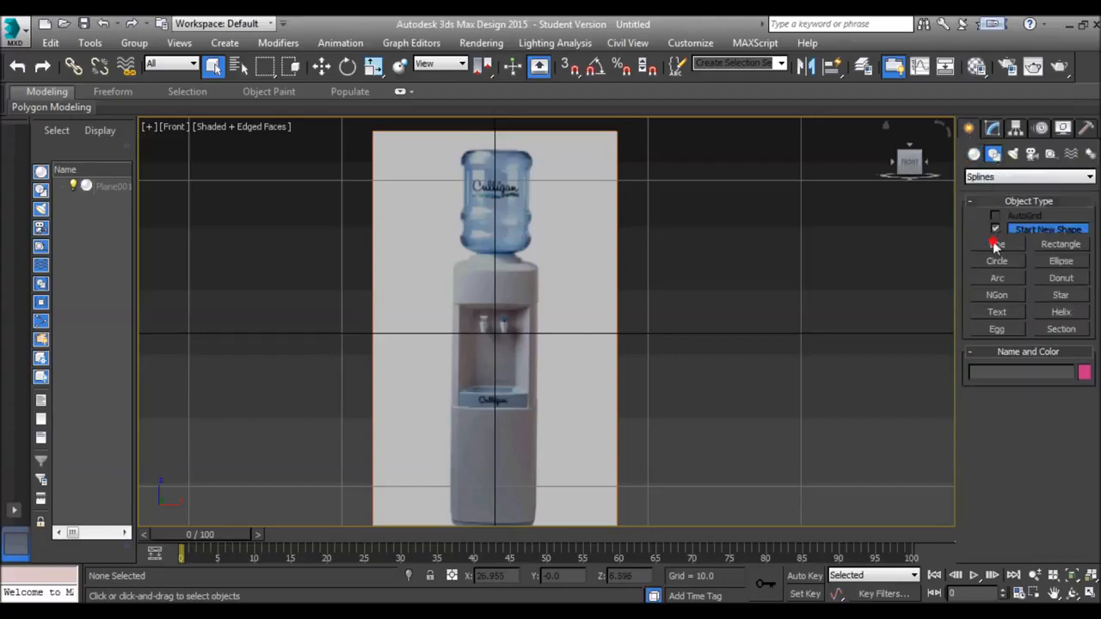
pyautogui.click(998, 244)
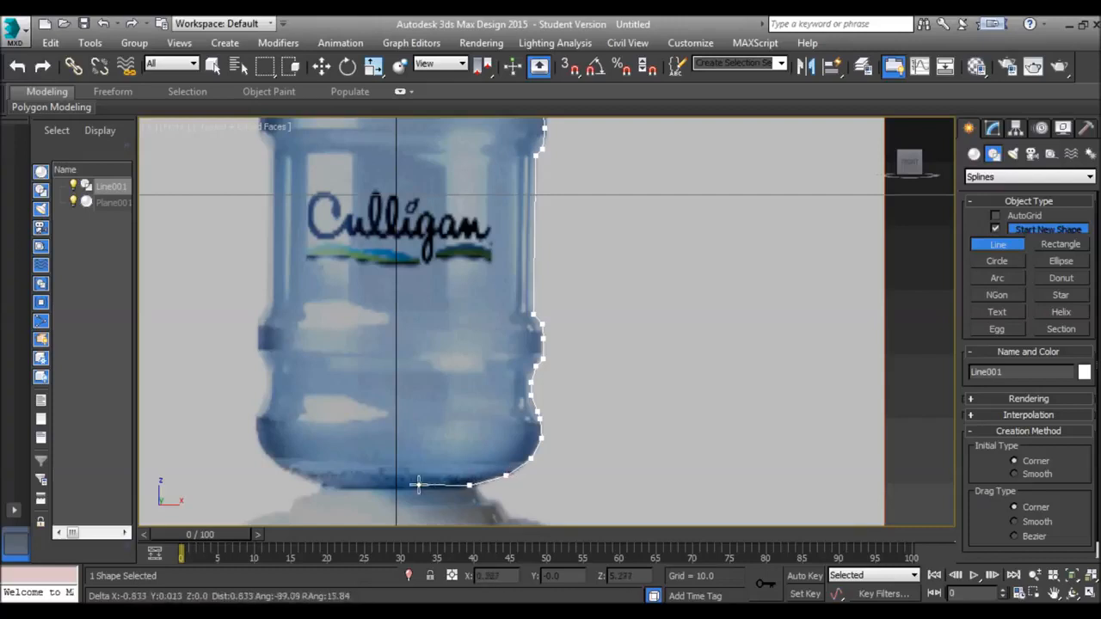
pyautogui.moveTo(396, 484)
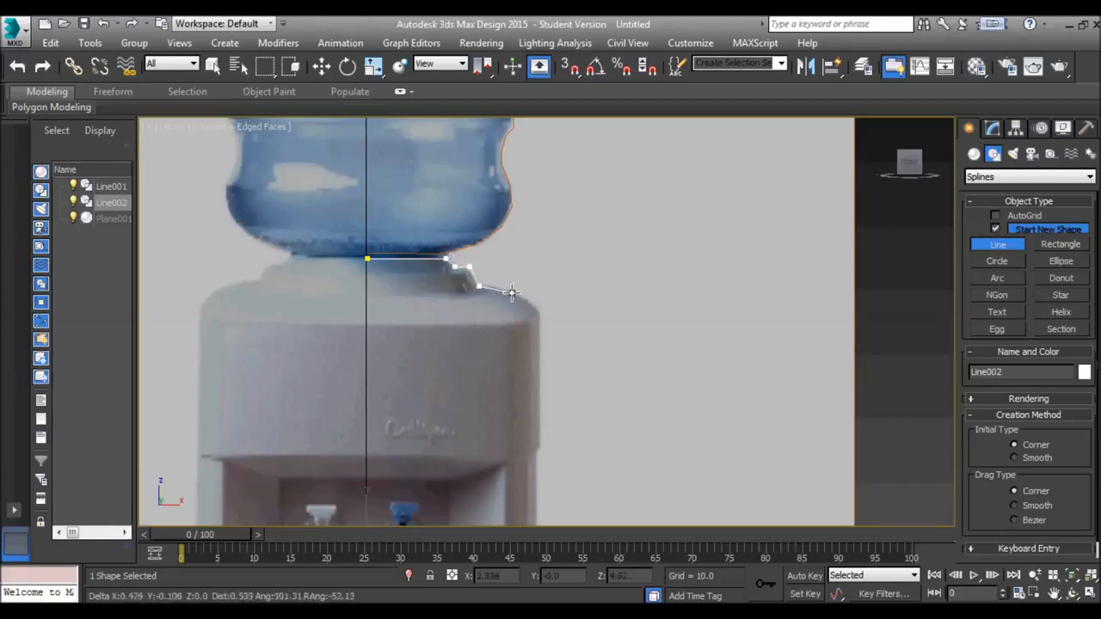
pyautogui.click(537, 314)
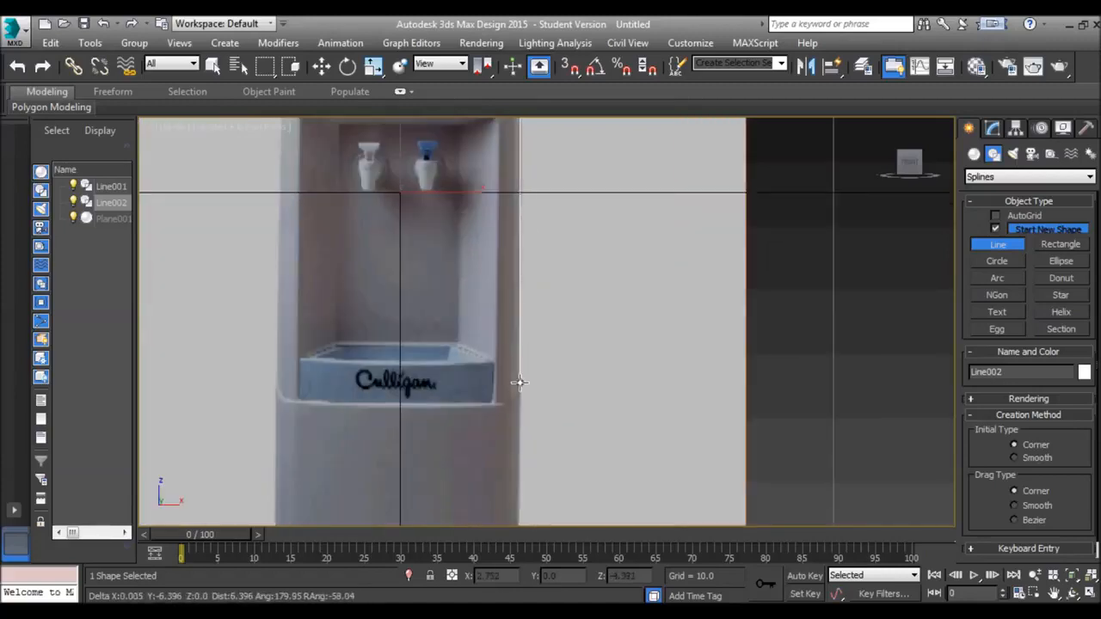
pyautogui.moveTo(523, 384)
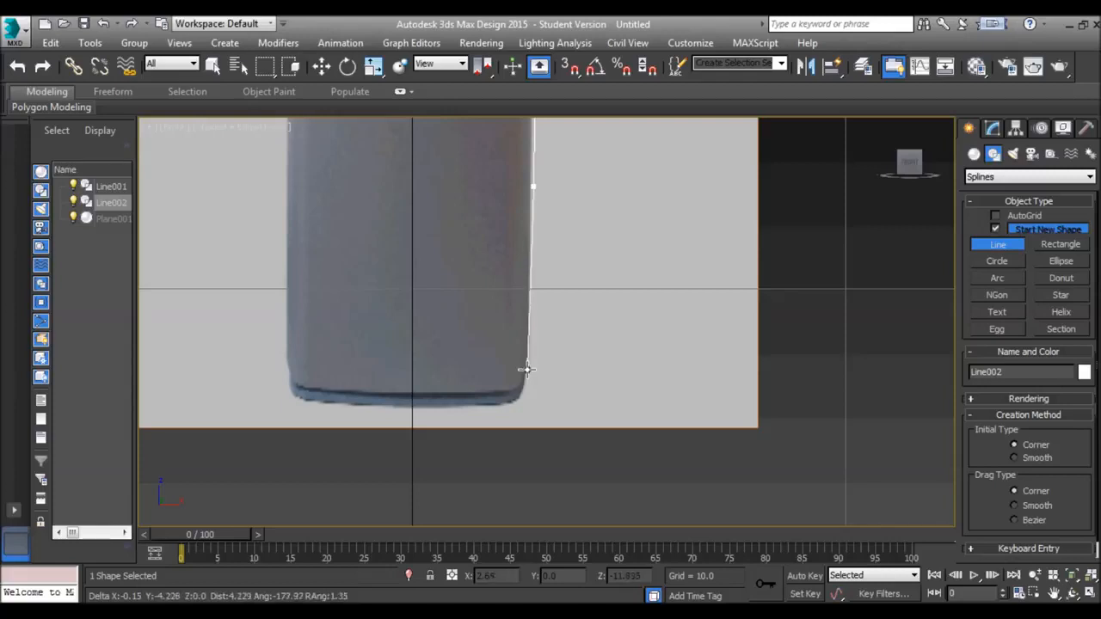
pyautogui.click(497, 406)
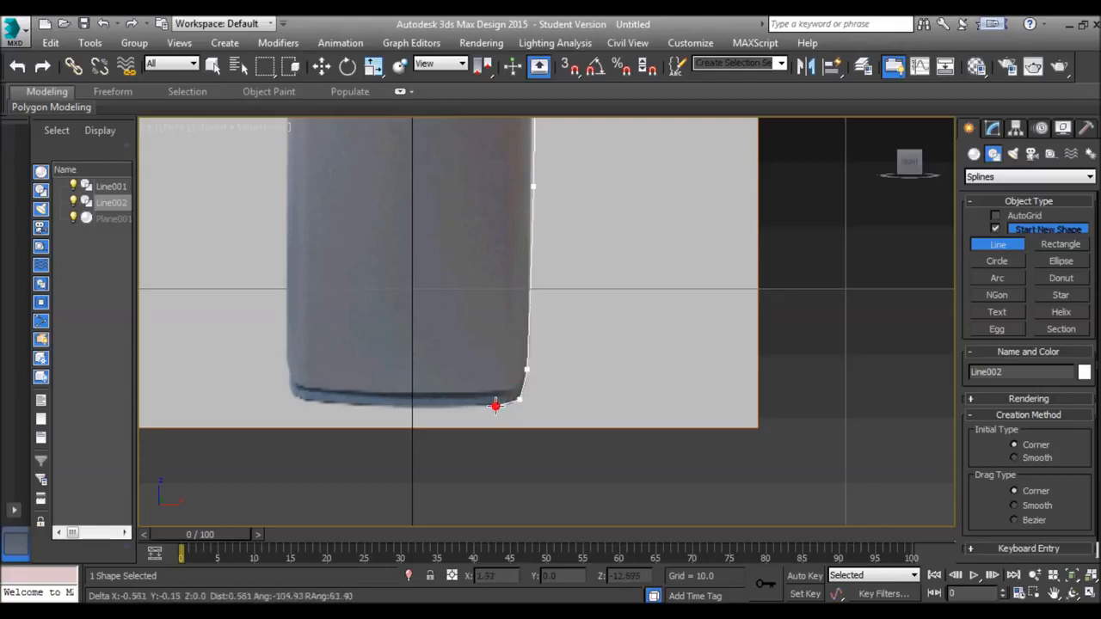
pyautogui.click(417, 406)
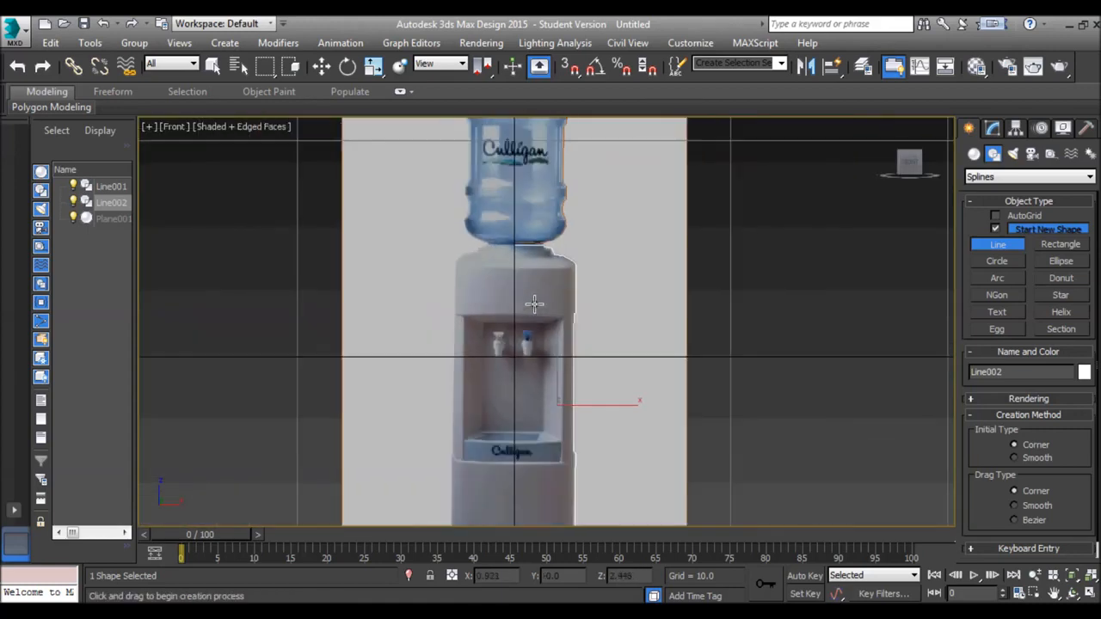
pyautogui.scroll(-3)
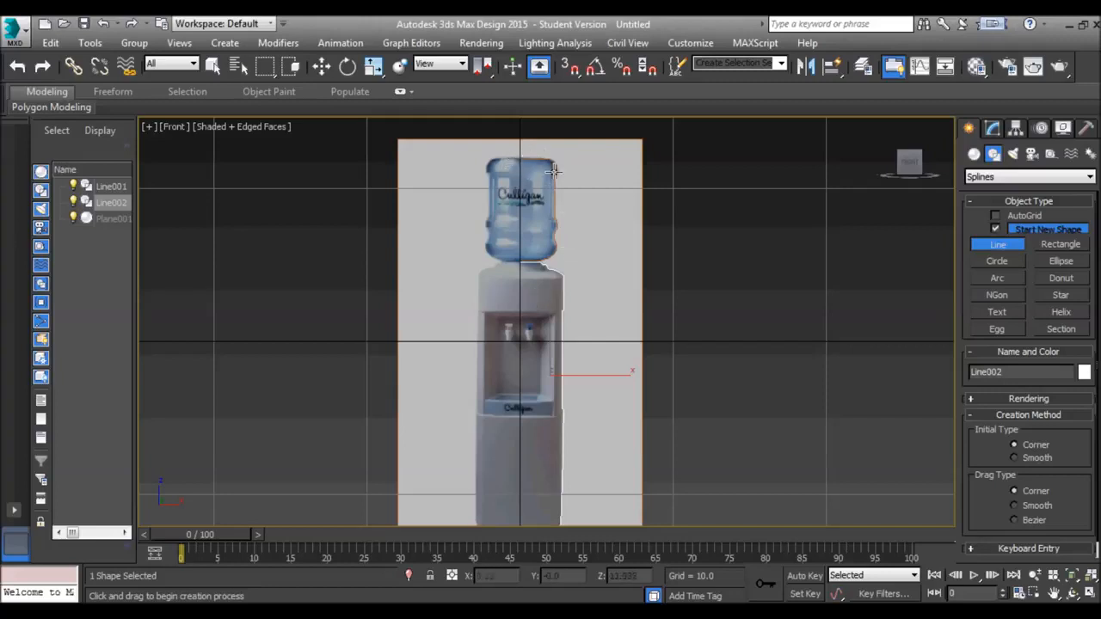
pyautogui.moveTo(529, 264)
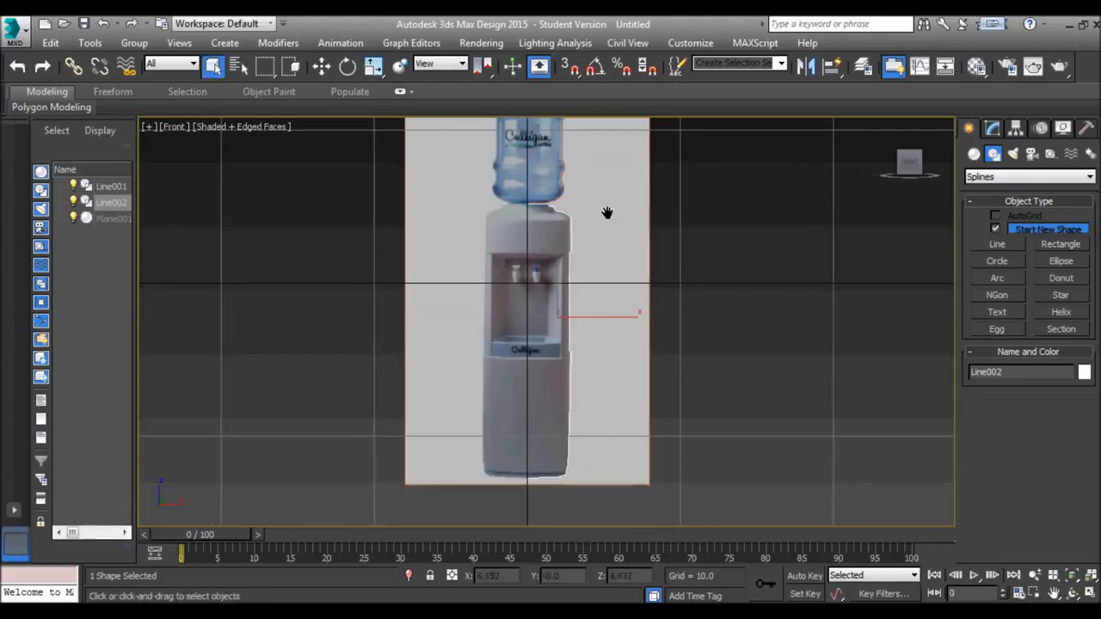
pyautogui.scroll(3)
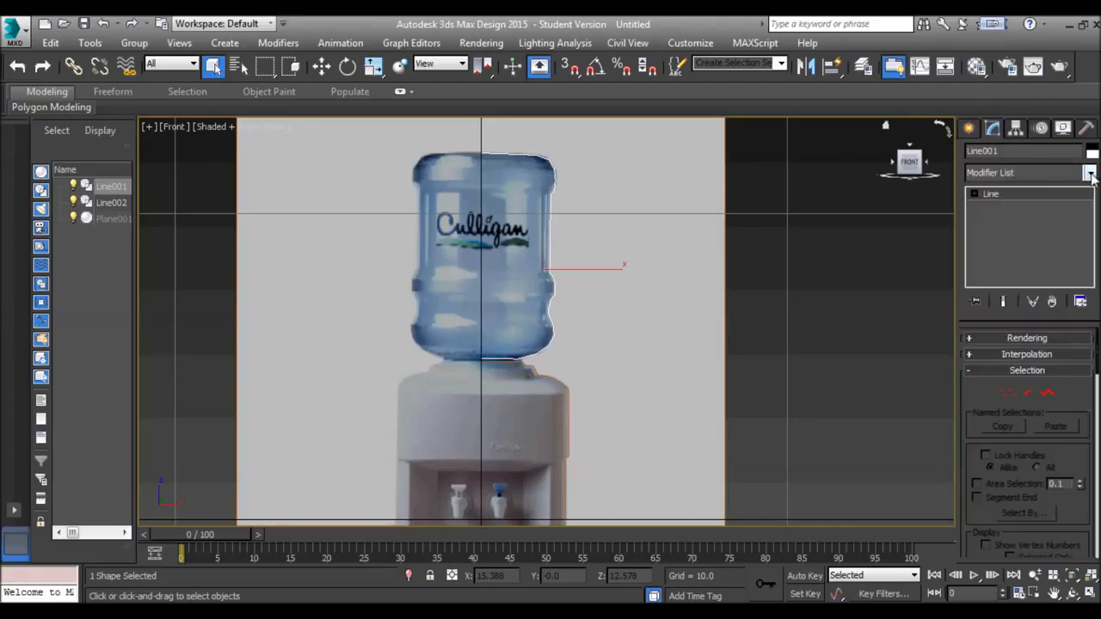
# Step: Apply a Lathe modifier to Line001 and adjust its axis to form the bottle
pyautogui.click(1089, 172)
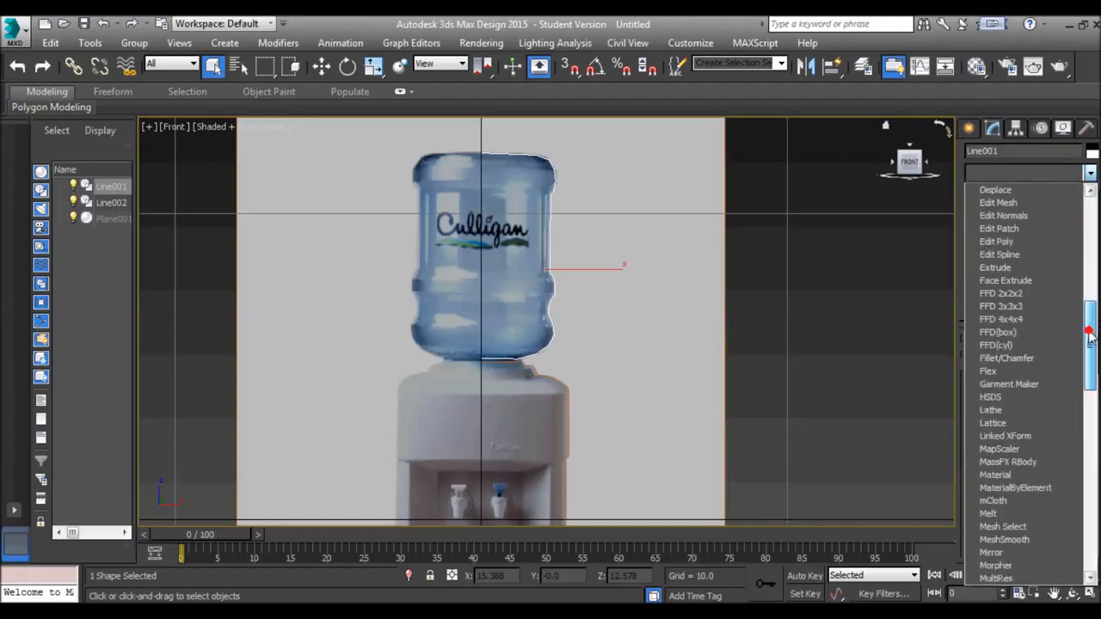
pyautogui.click(991, 409)
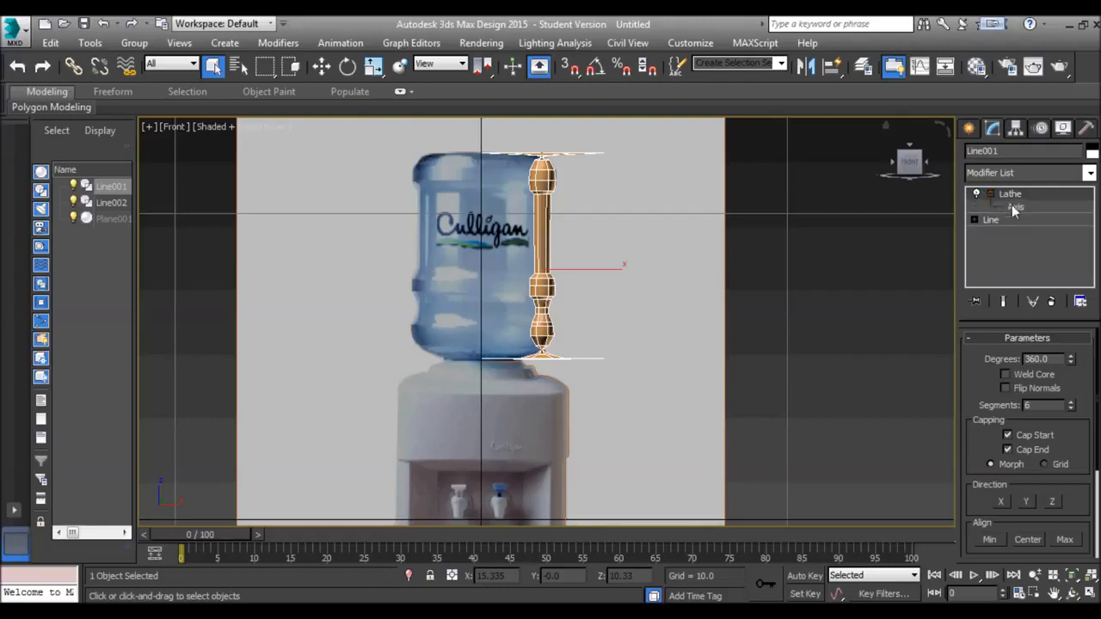
pyautogui.click(1016, 206)
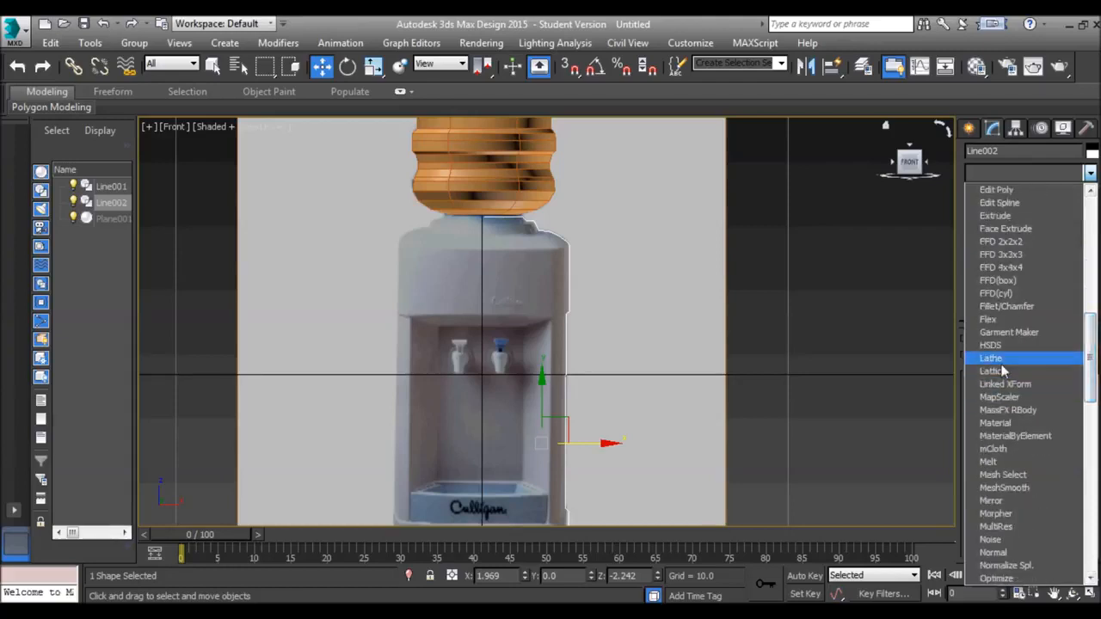
# Step: Lathe Line002 into the cooler body and adjust its spin axis
pyautogui.click(990, 357)
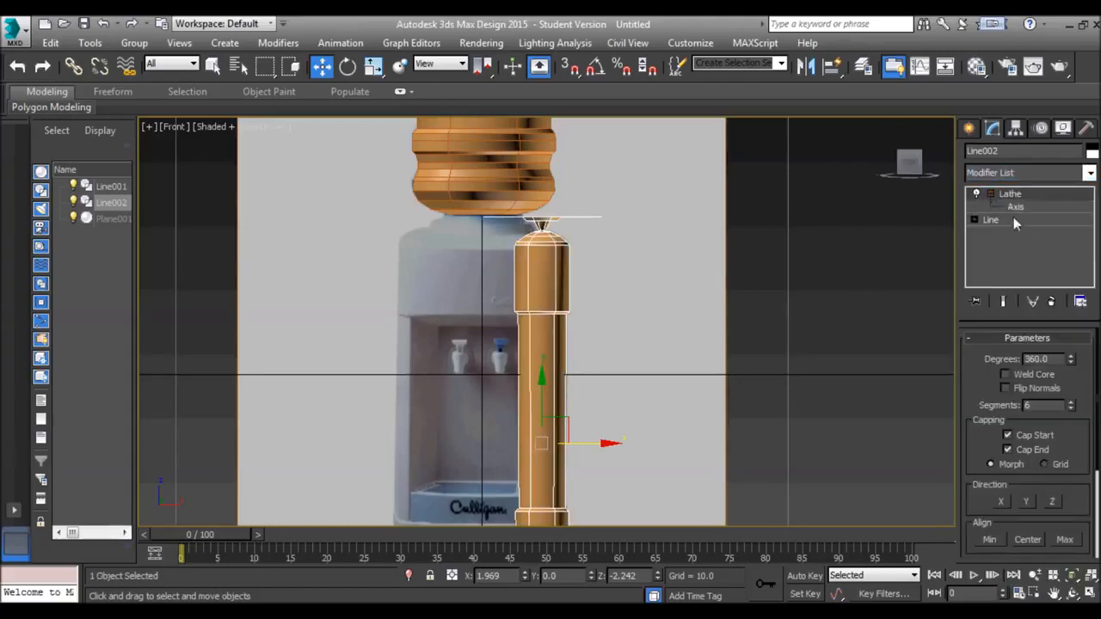
pyautogui.click(1016, 206)
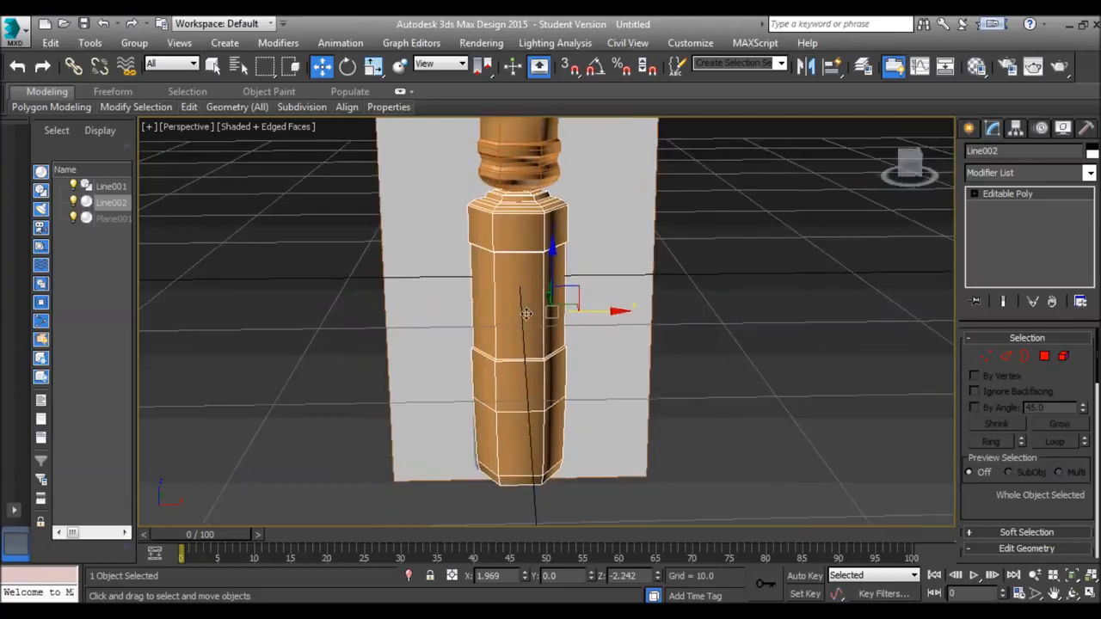
# Step: Enable See-Through in the cooler body's Object Properties
pyautogui.rightClick(526, 314)
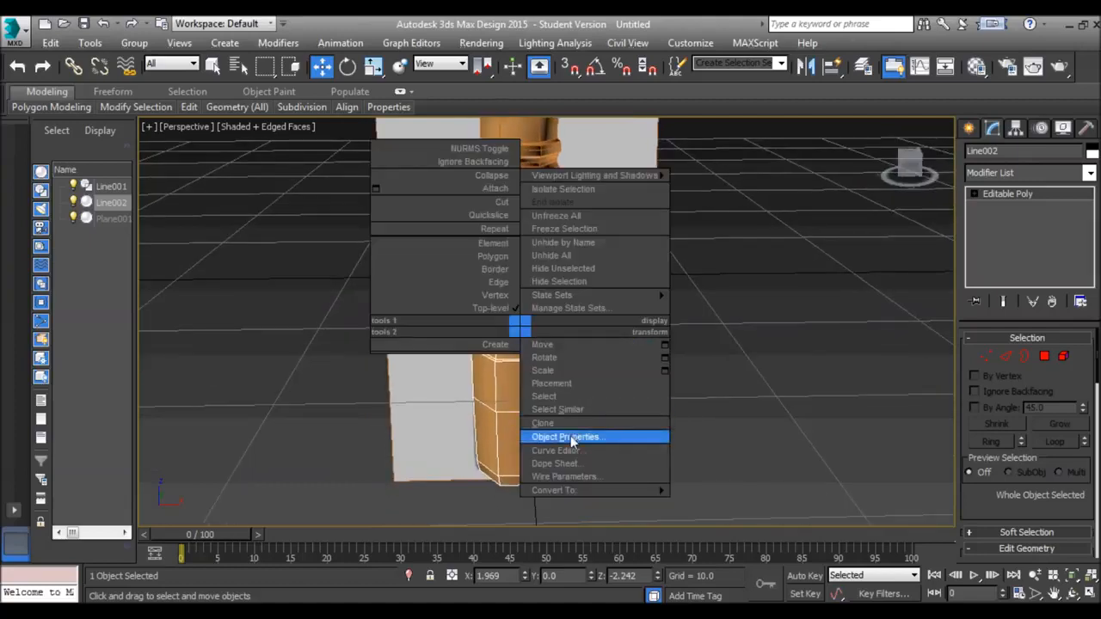
pyautogui.click(566, 437)
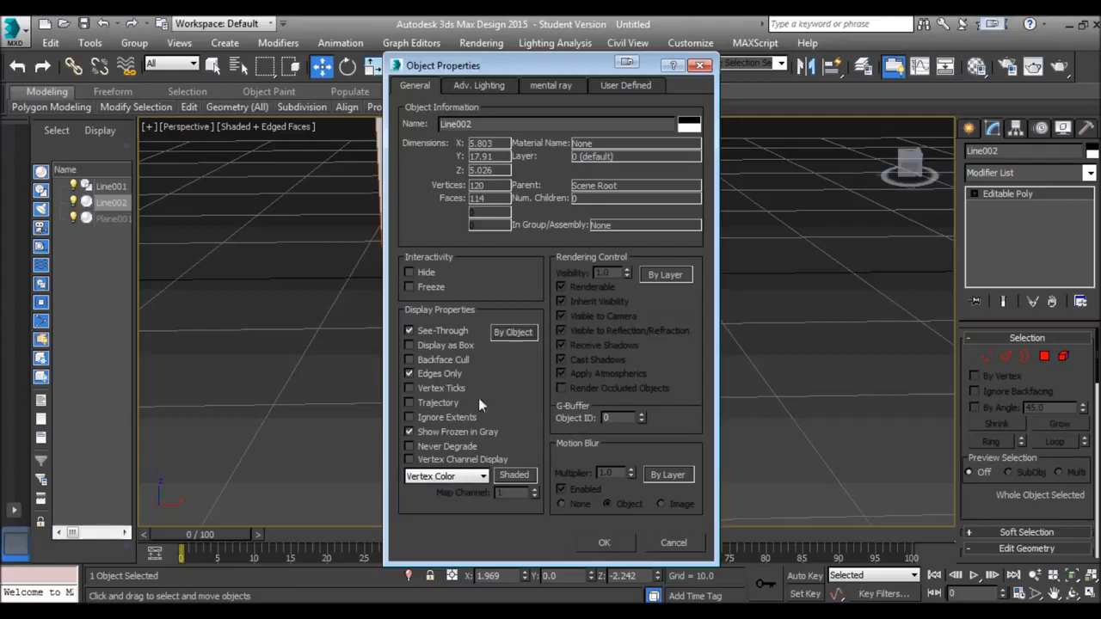
pyautogui.moveTo(532, 445)
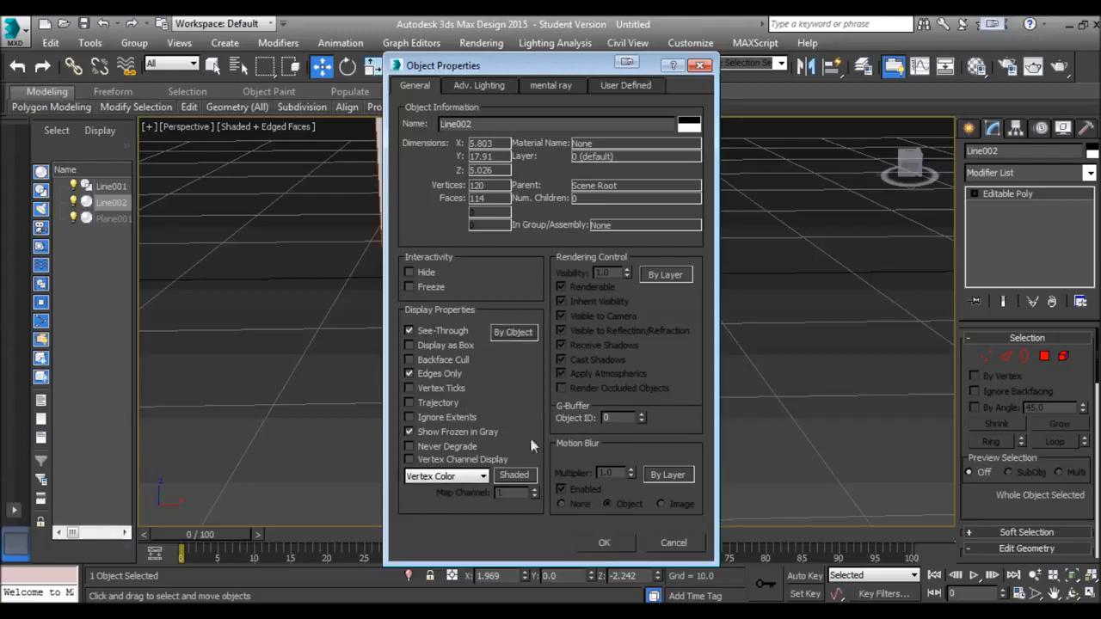
pyautogui.click(603, 543)
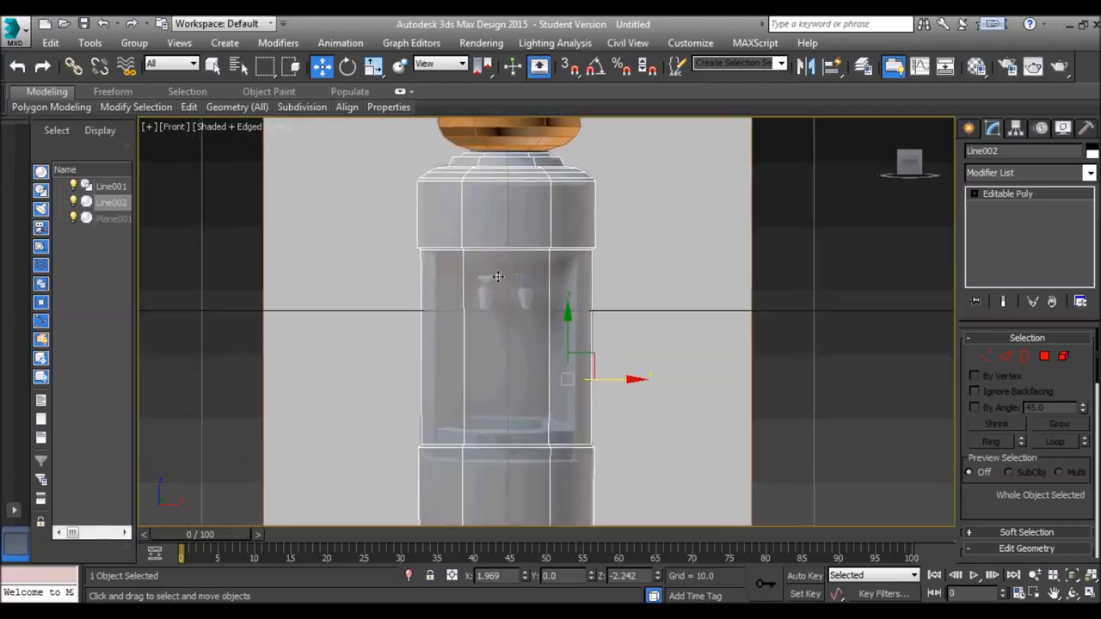
pyautogui.moveTo(453, 373)
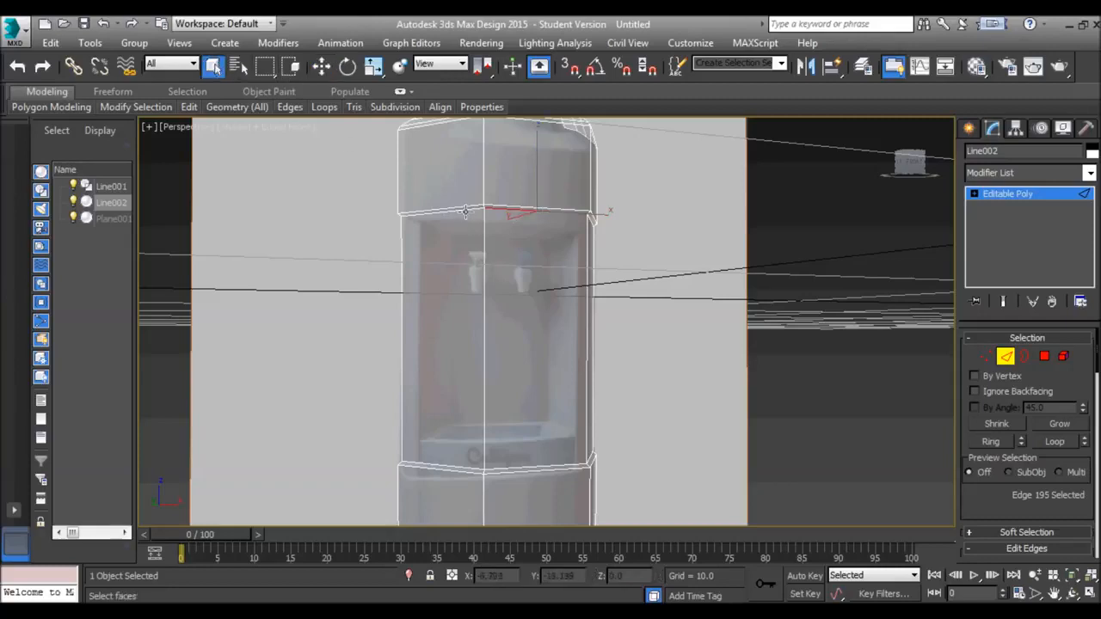
# Step: Select an edge on the body's front to frame the tap recess
pyautogui.click(541, 467)
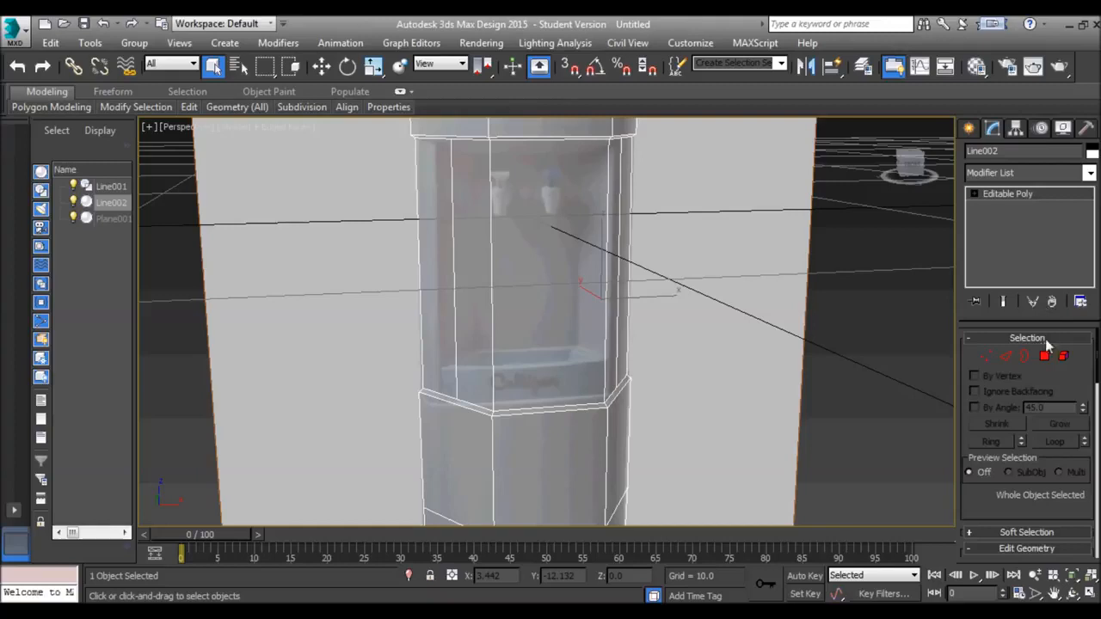
# Step: Select the tap recess front faces, switch to edge mode, and orbit around the recess
pyautogui.click(1044, 356)
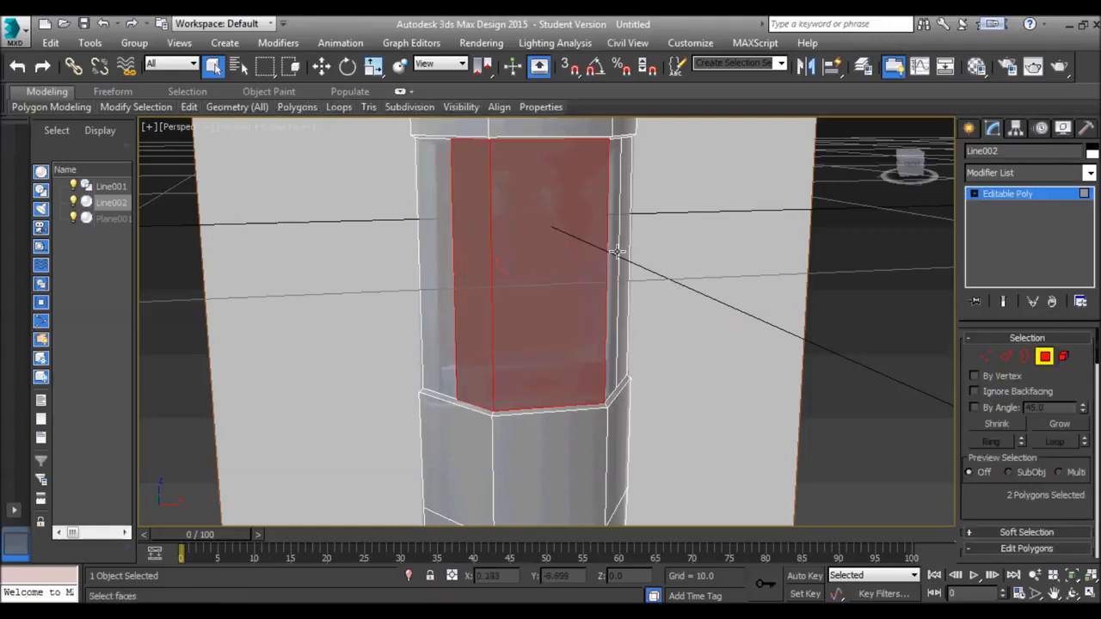
pyautogui.click(589, 258)
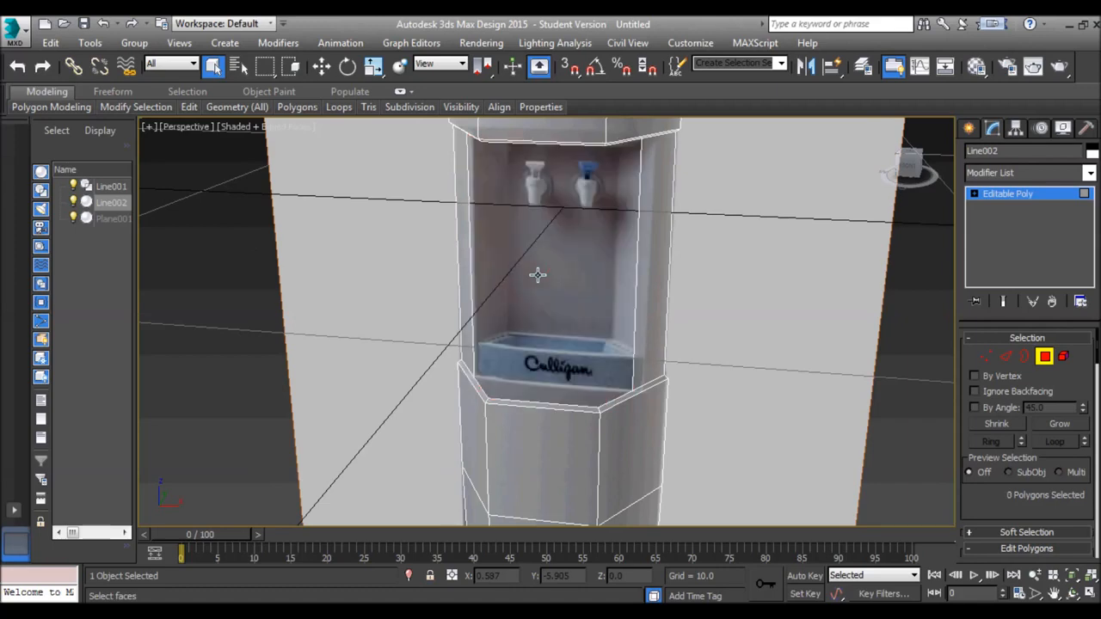
pyautogui.moveTo(537, 275); pyautogui.dragTo(543, 298)
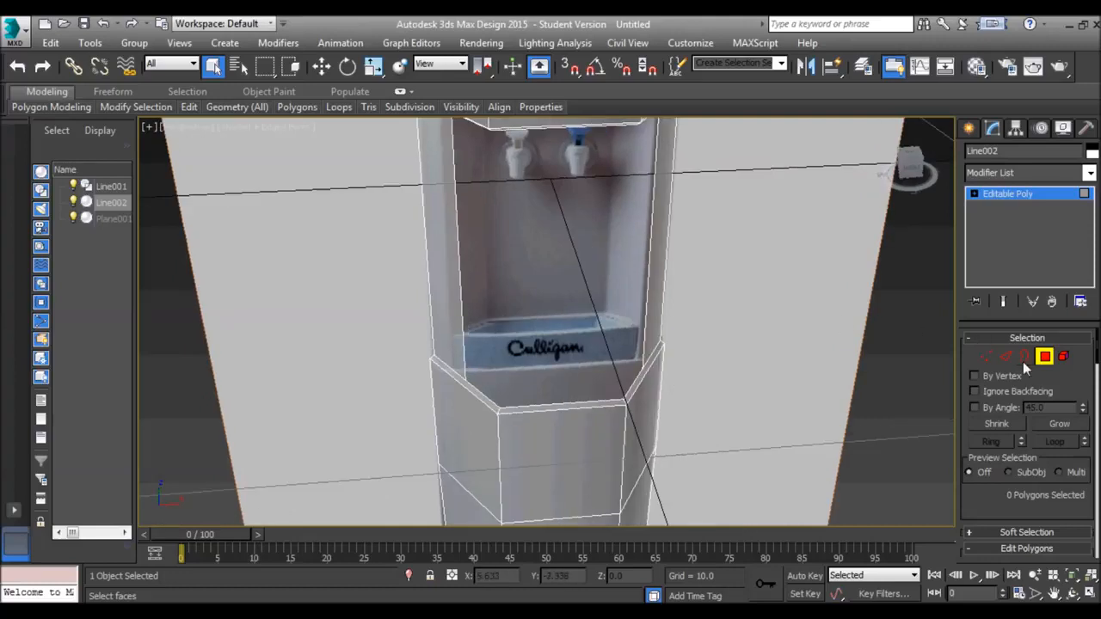
pyautogui.click(1025, 356)
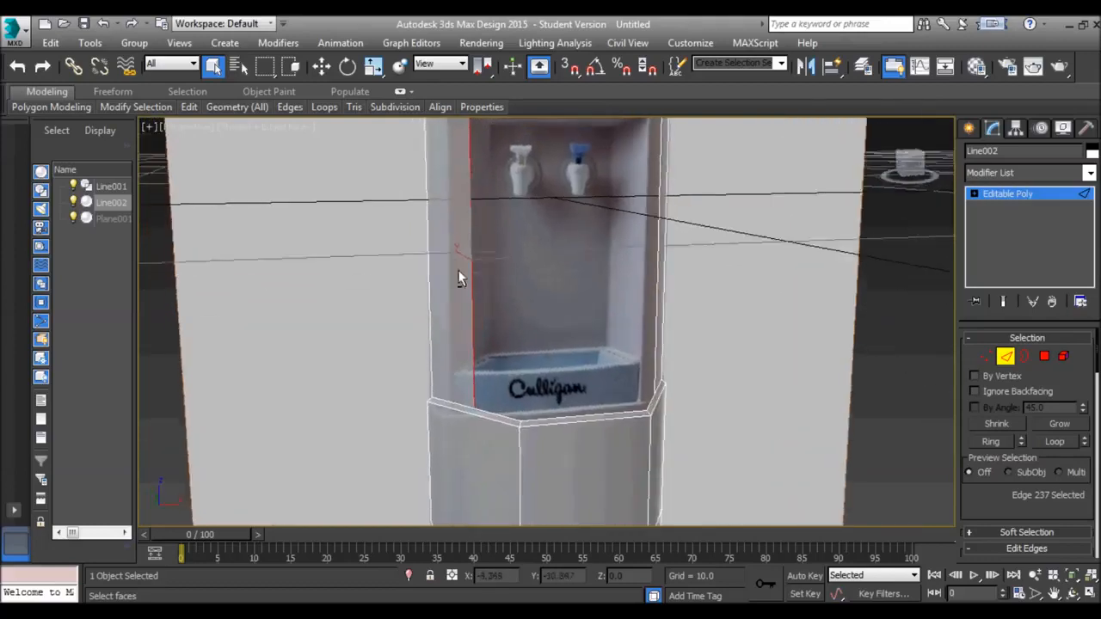
pyautogui.moveTo(460, 275); pyautogui.dragTo(602, 225)
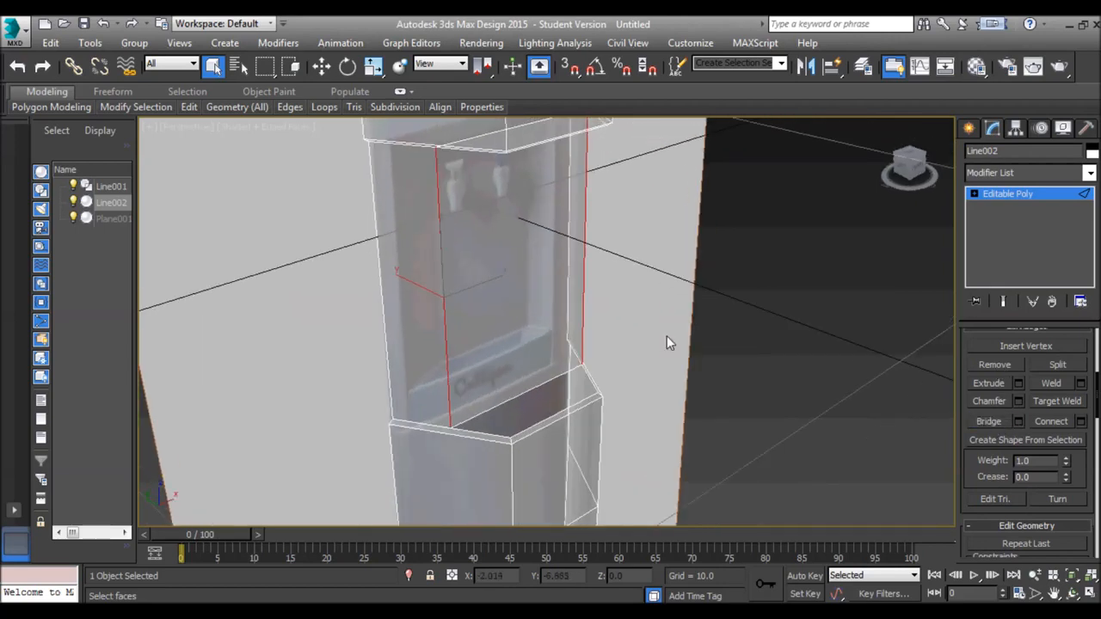
pyautogui.moveTo(670, 344); pyautogui.dragTo(647, 289)
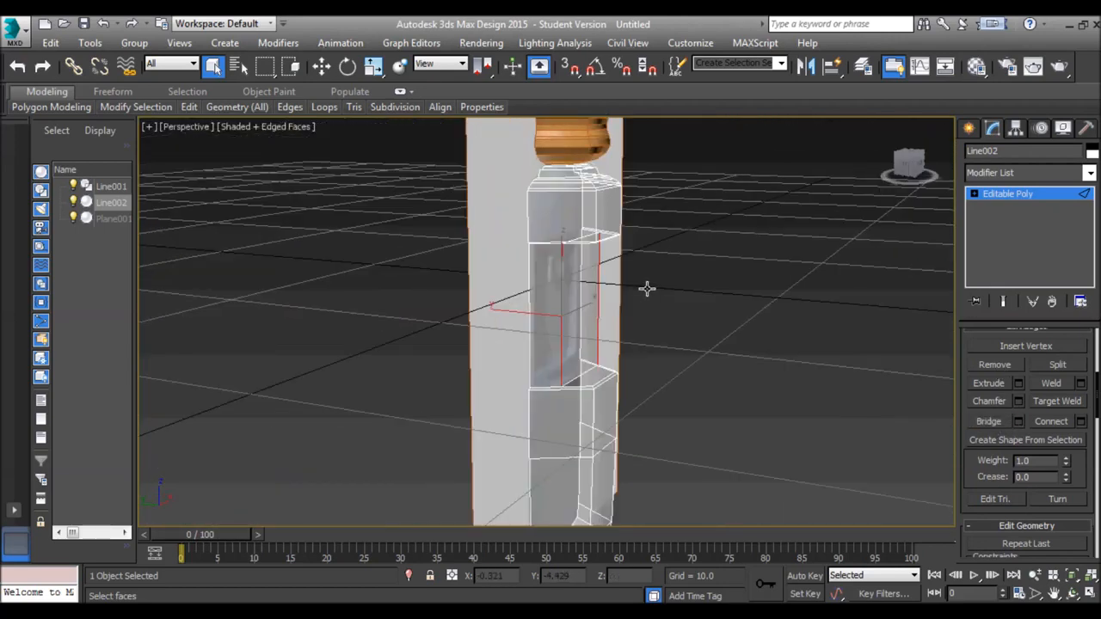
pyautogui.moveTo(645, 288); pyautogui.dragTo(600, 336)
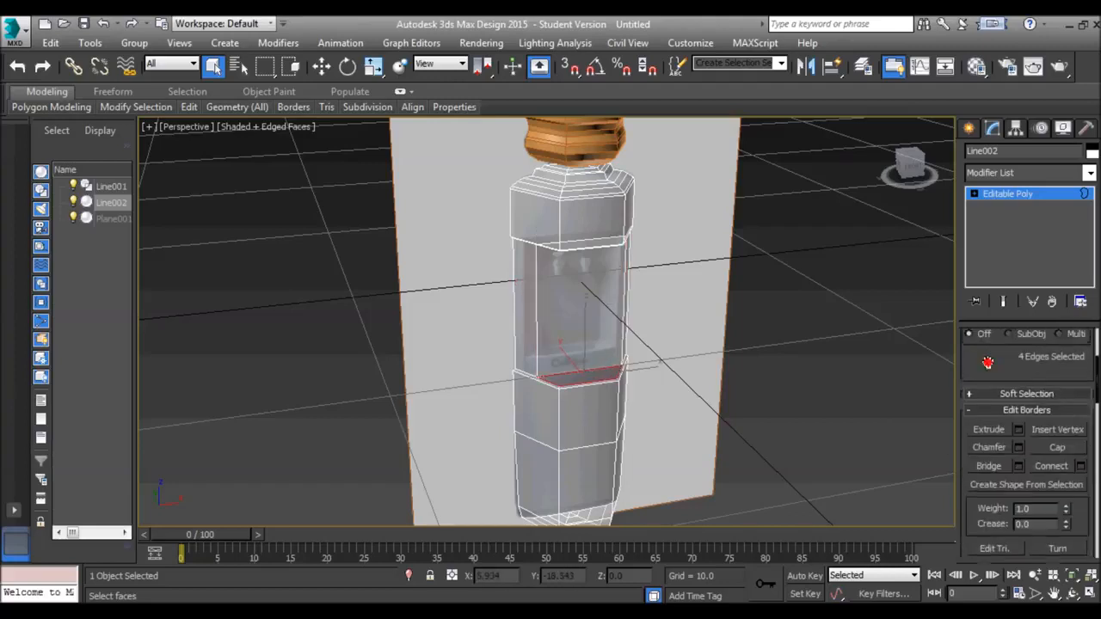
pyautogui.scroll(3)
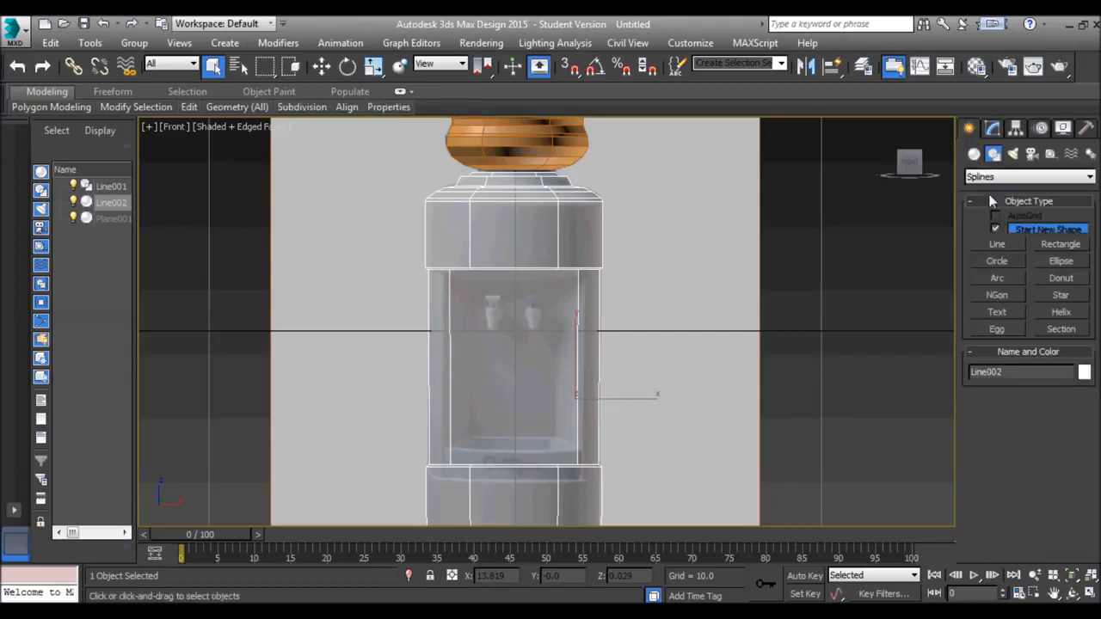
# Step: Switch the Create panel to Standard Primitives to build the tap cylinder
pyautogui.click(1027, 177)
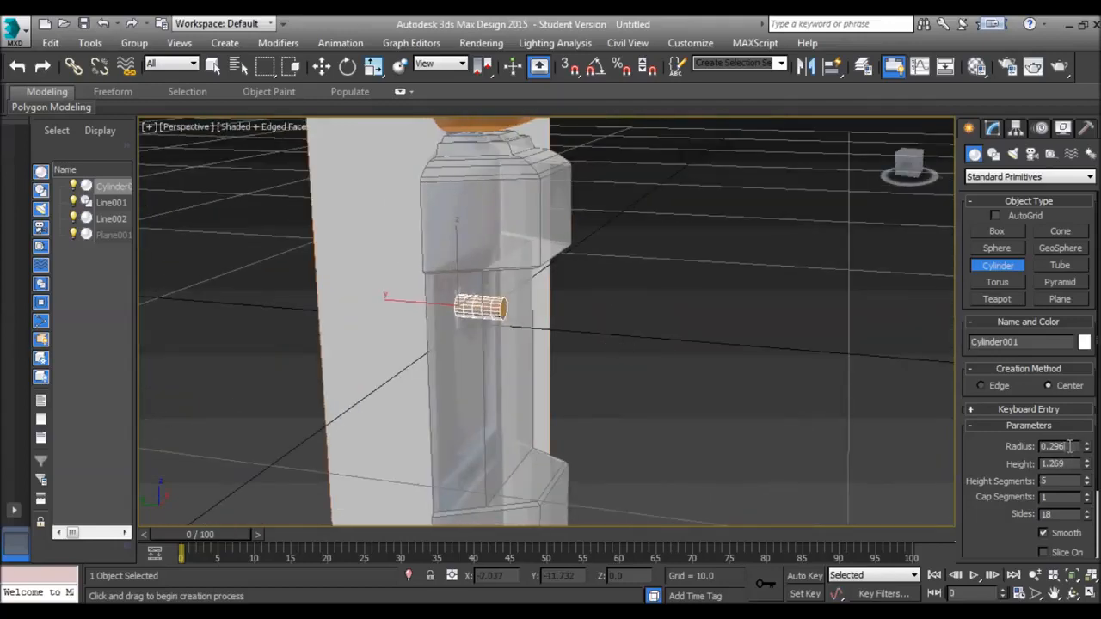
# Step: Give the cylinder radius 0.3, height 1.0 and six sides, then move it to the body's front
pyautogui.tripleClick(1053, 445)
pyautogui.write('0.3')
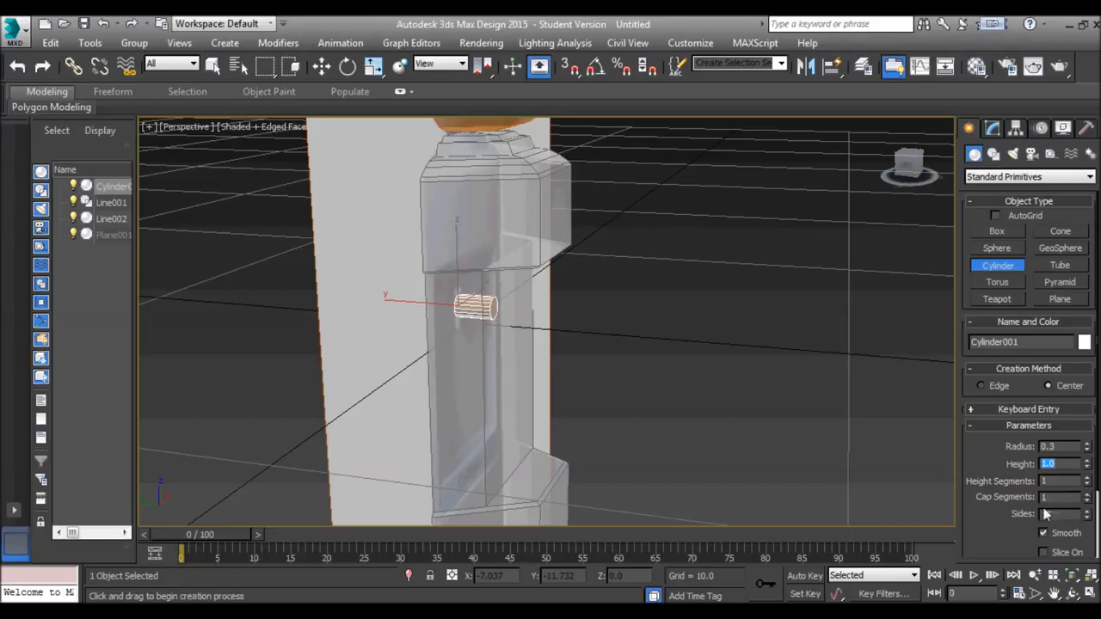
pyautogui.click(1087, 517)
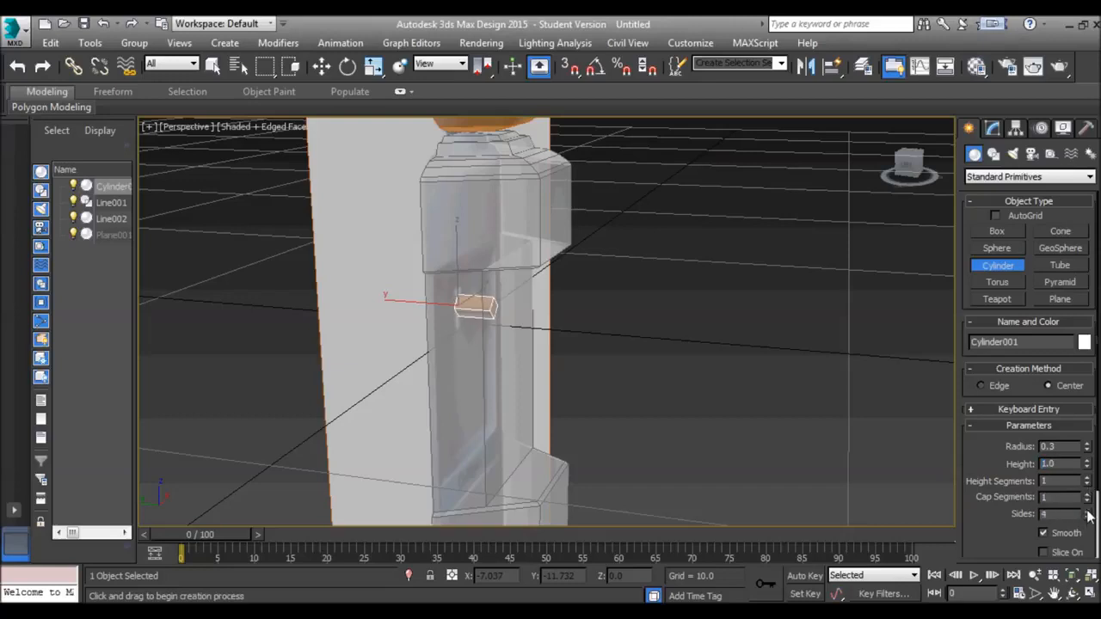
pyautogui.click(1086, 510)
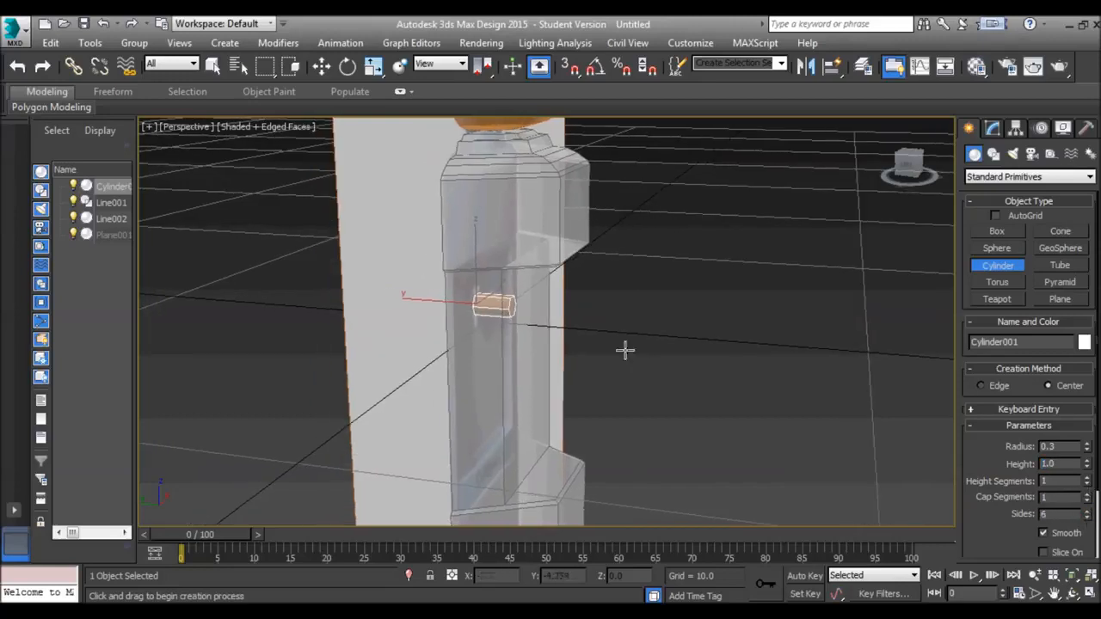
pyautogui.click(321, 66)
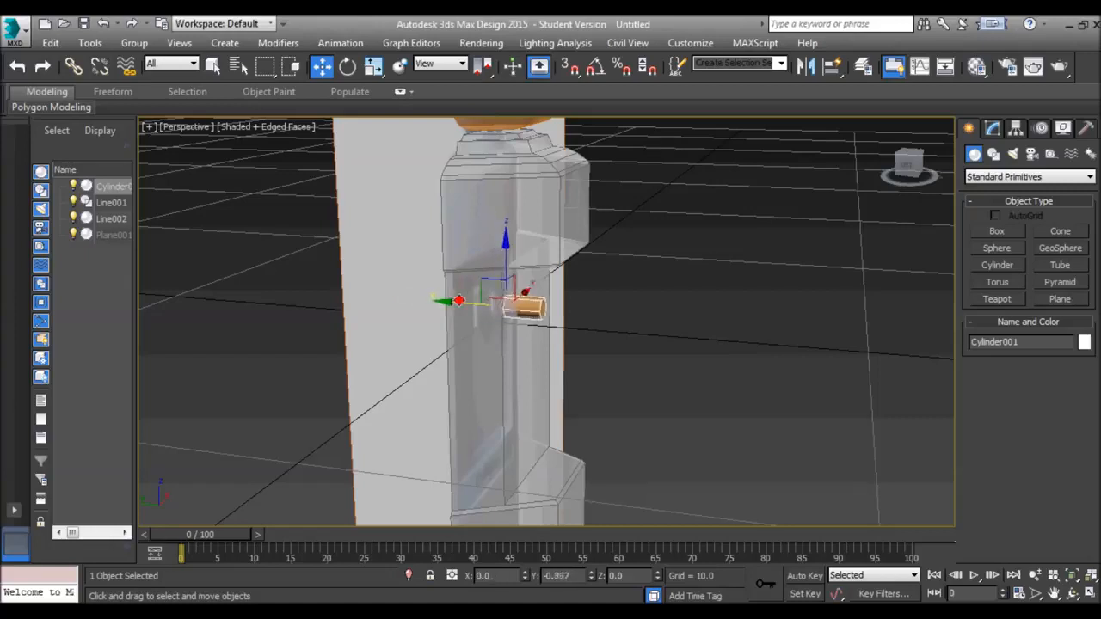
pyautogui.moveTo(506, 258); pyautogui.dragTo(508, 249)
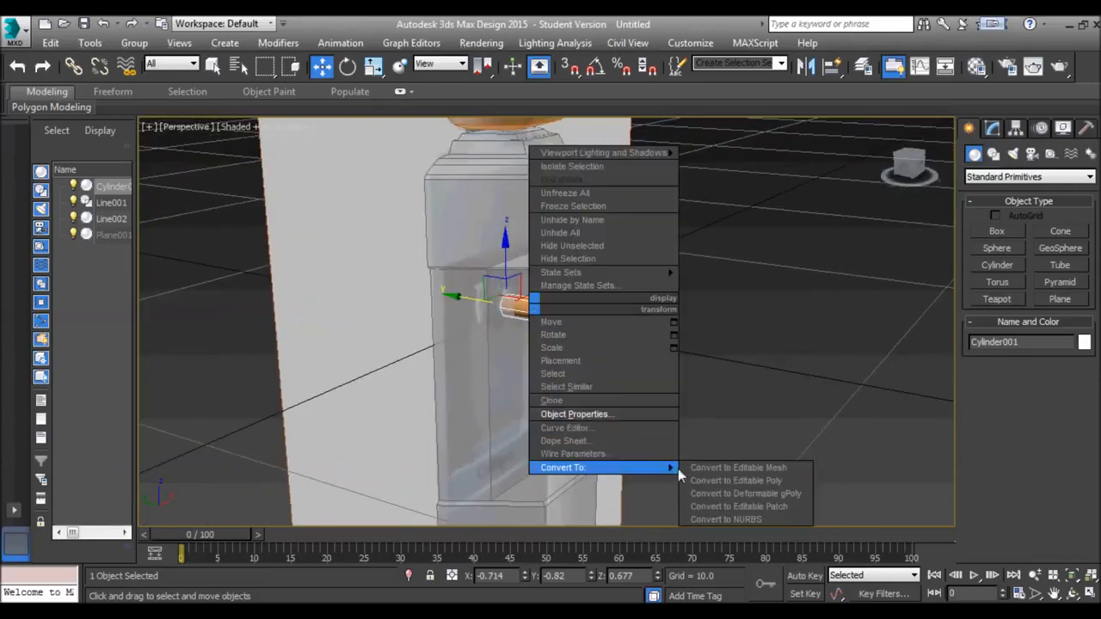
# Step: Convert the cylinder to Editable Poly and select its front end face
pyautogui.click(735, 479)
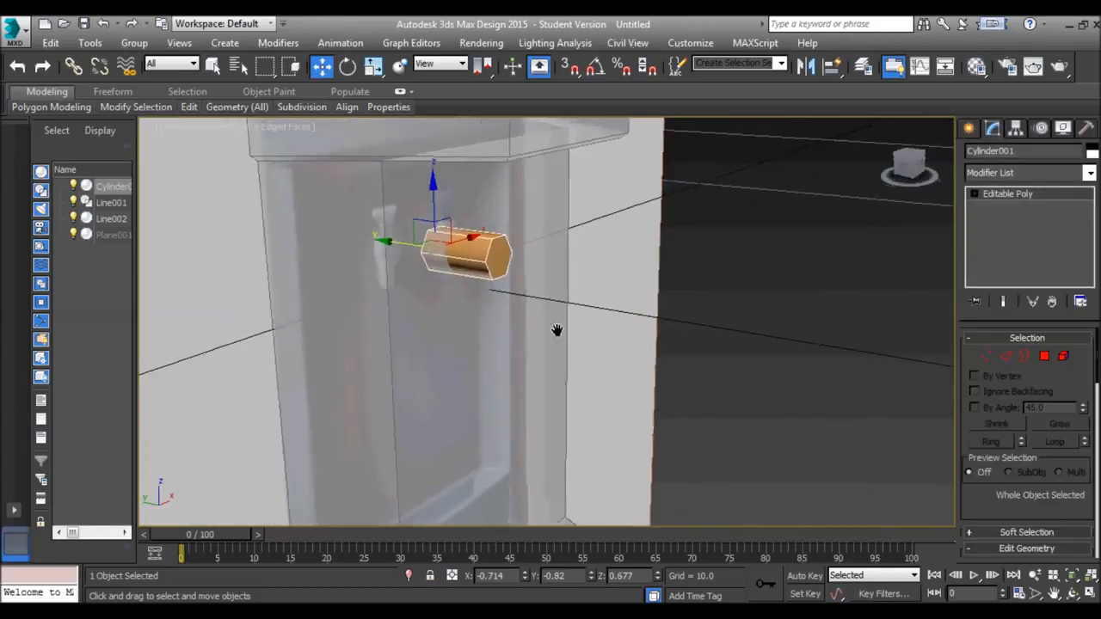
pyautogui.click(1045, 356)
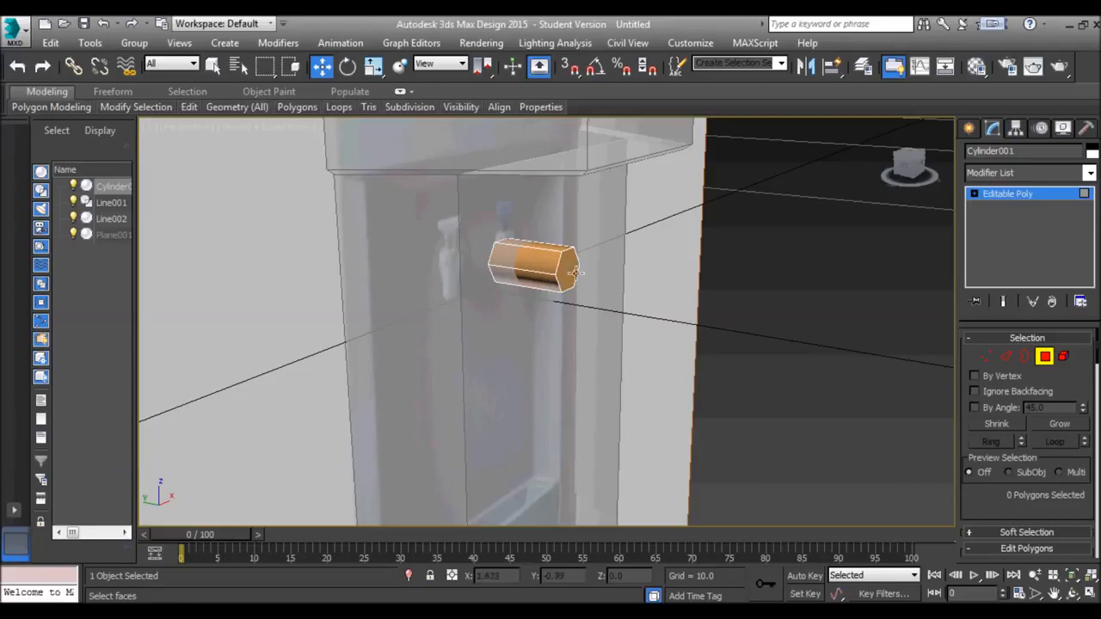
pyautogui.click(569, 271)
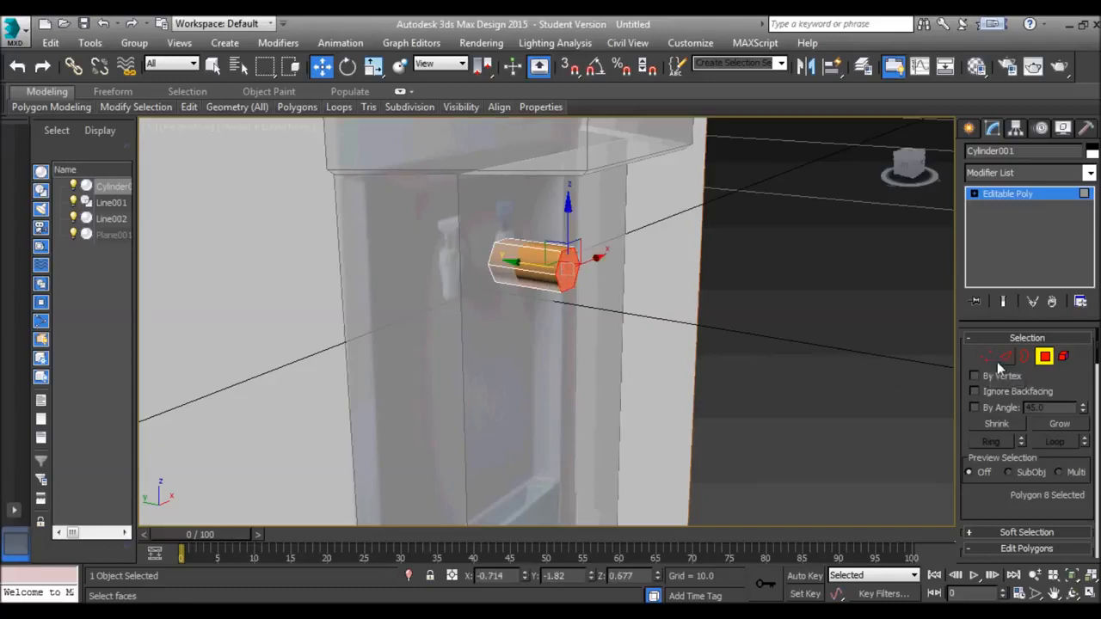
pyautogui.click(986, 356)
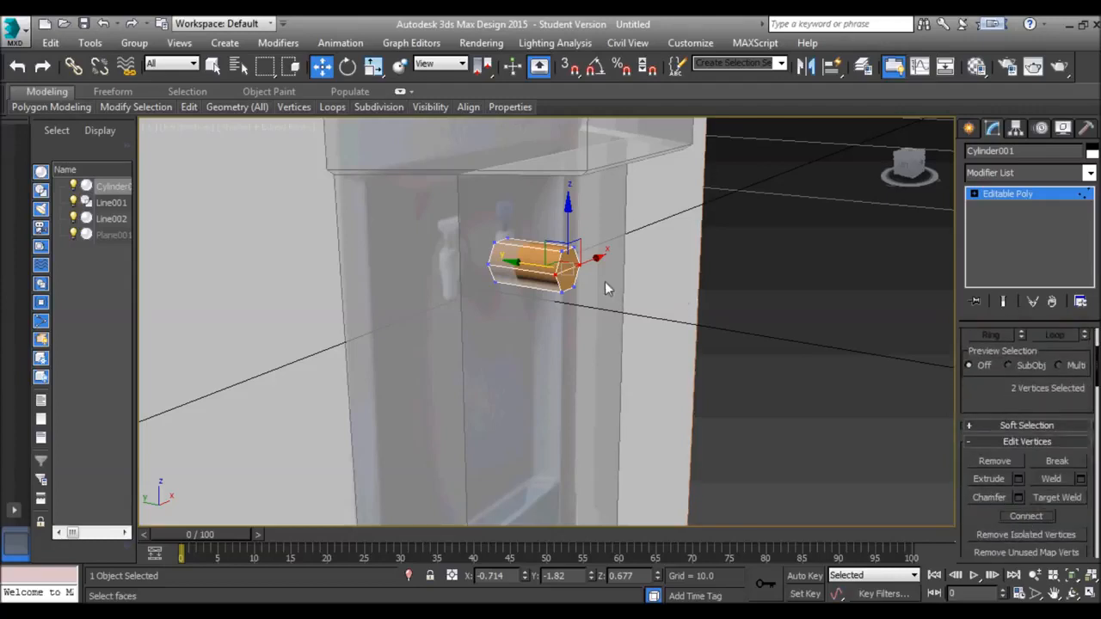
pyautogui.click(1044, 356)
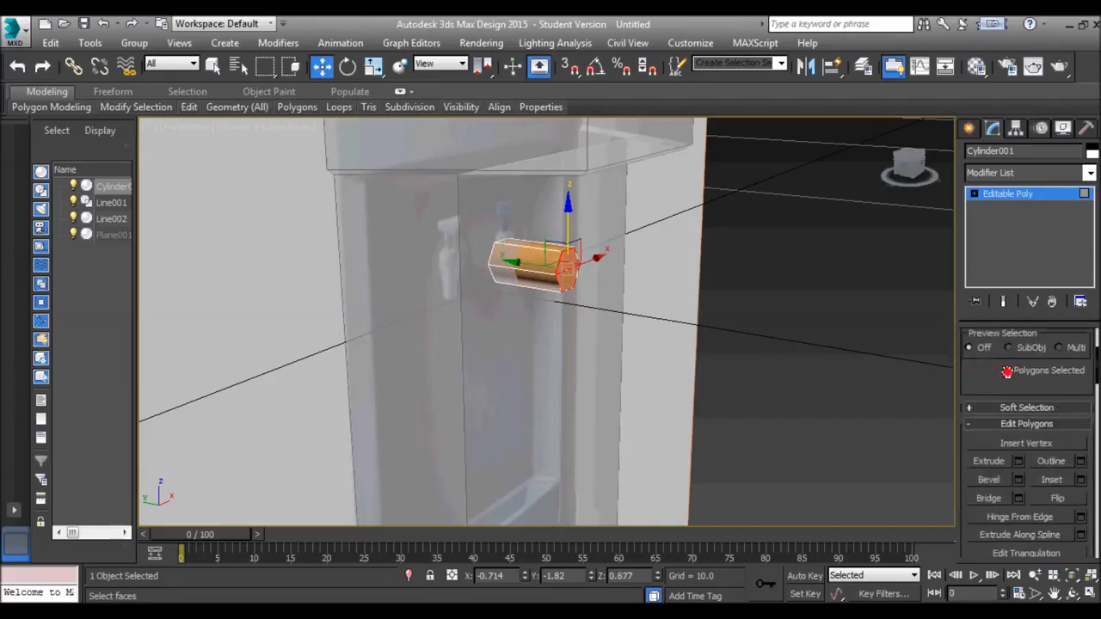
# Step: Extrude the tap's end face downward to start the spout
pyautogui.click(988, 461)
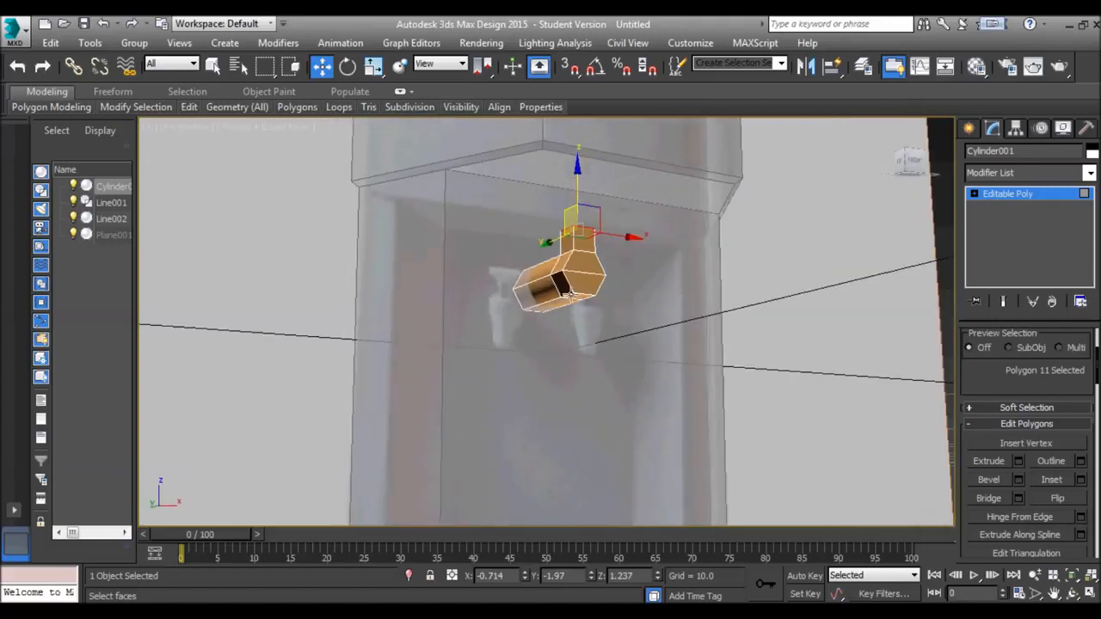
pyautogui.click(988, 460)
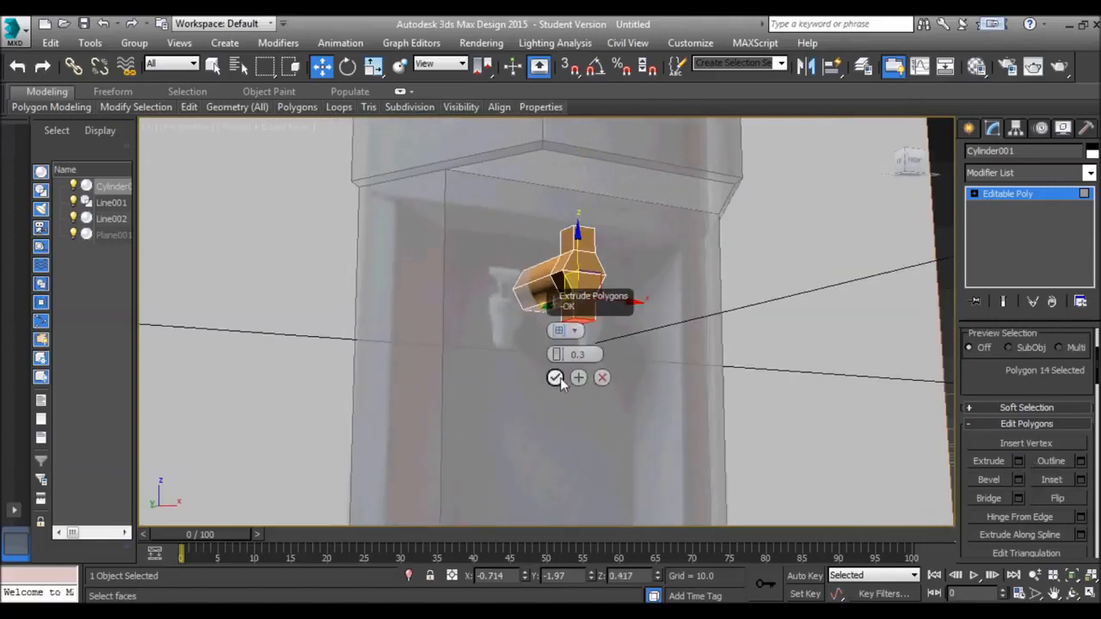
pyautogui.click(555, 378)
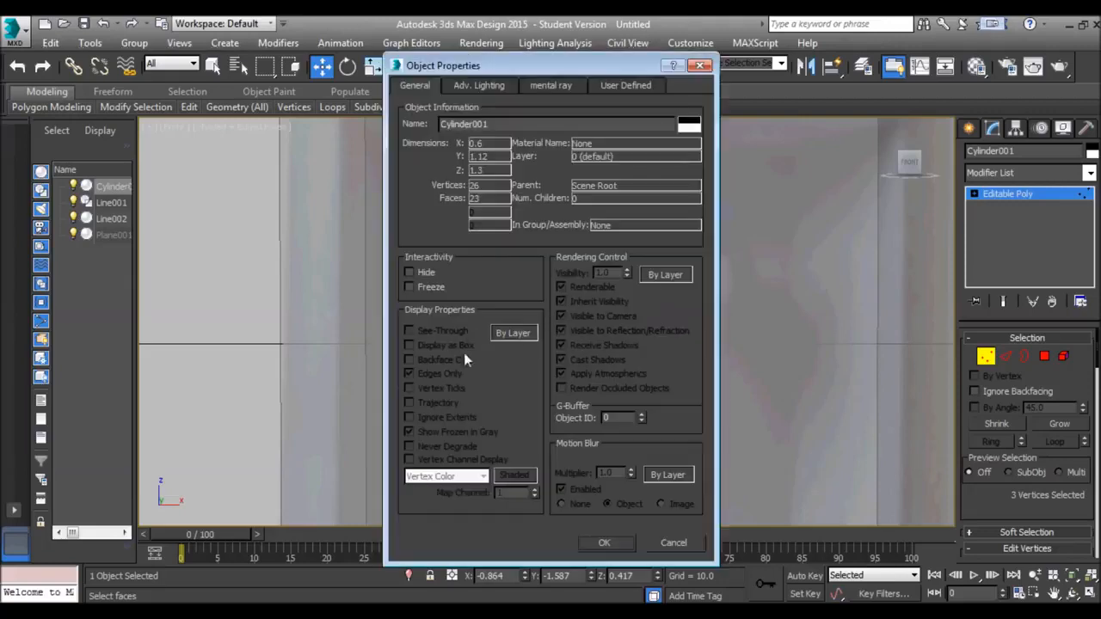
# Step: Make the tap see-through and pull its vertices into a tapered profile
pyautogui.click(604, 543)
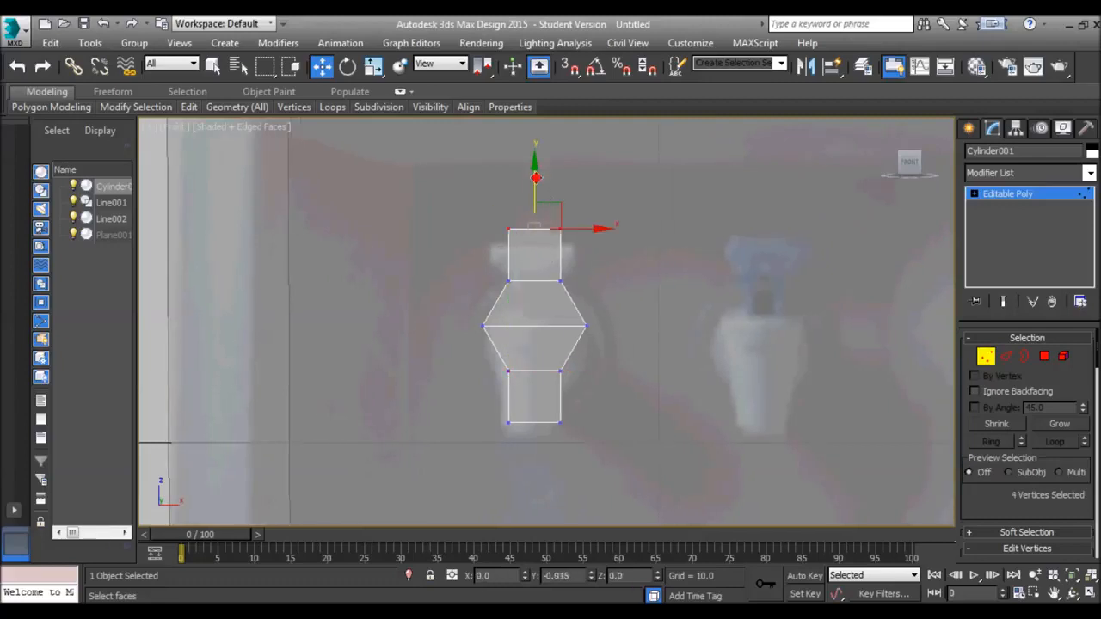
pyautogui.moveTo(535, 178); pyautogui.dragTo(602, 249)
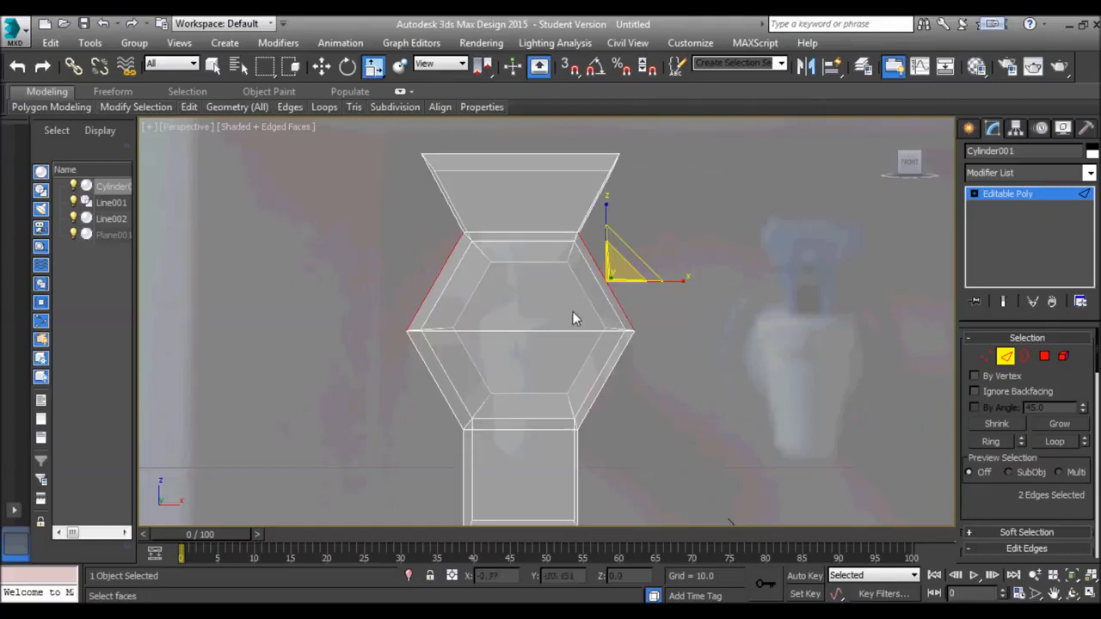
pyautogui.moveTo(576, 318); pyautogui.dragTo(499, 289)
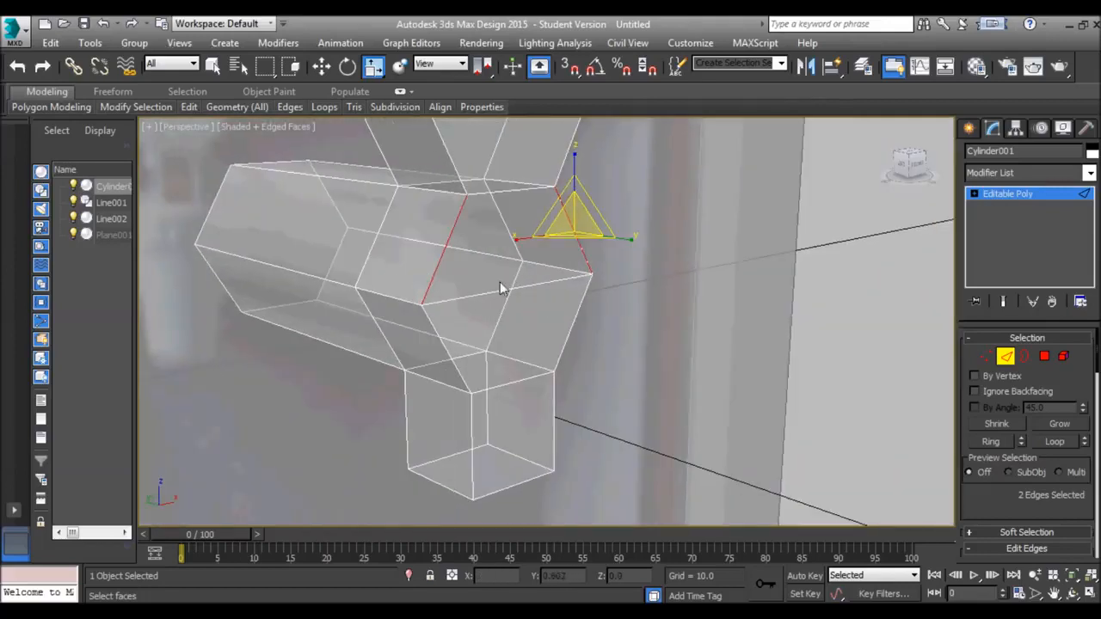
# Step: Connect a ring of tap edges to add two loops across its middle
pyautogui.click(990, 441)
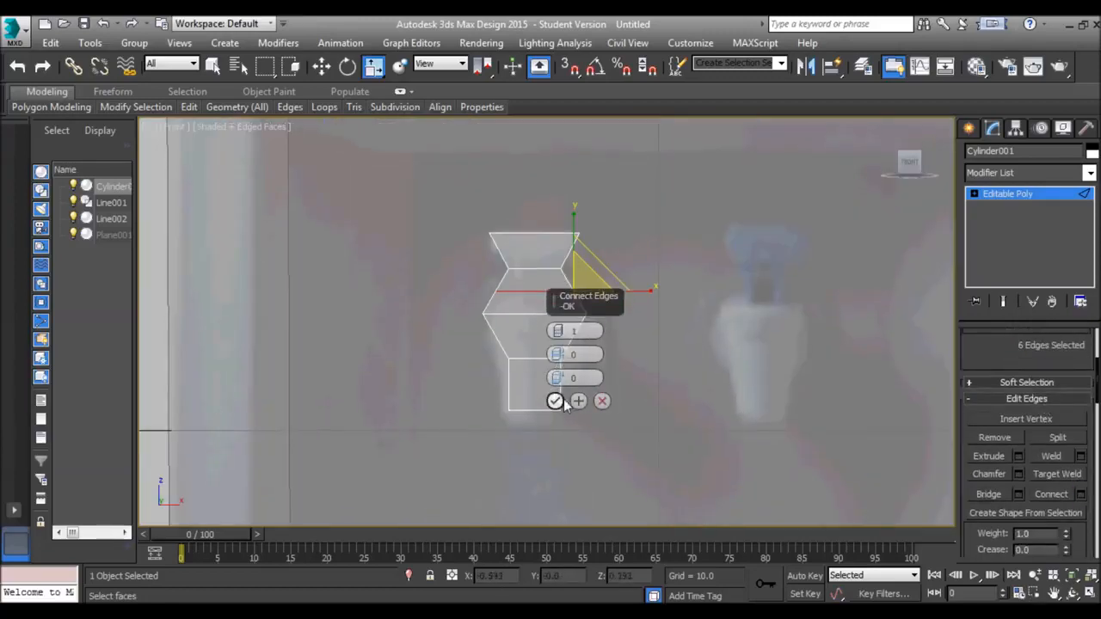
pyautogui.click(554, 400)
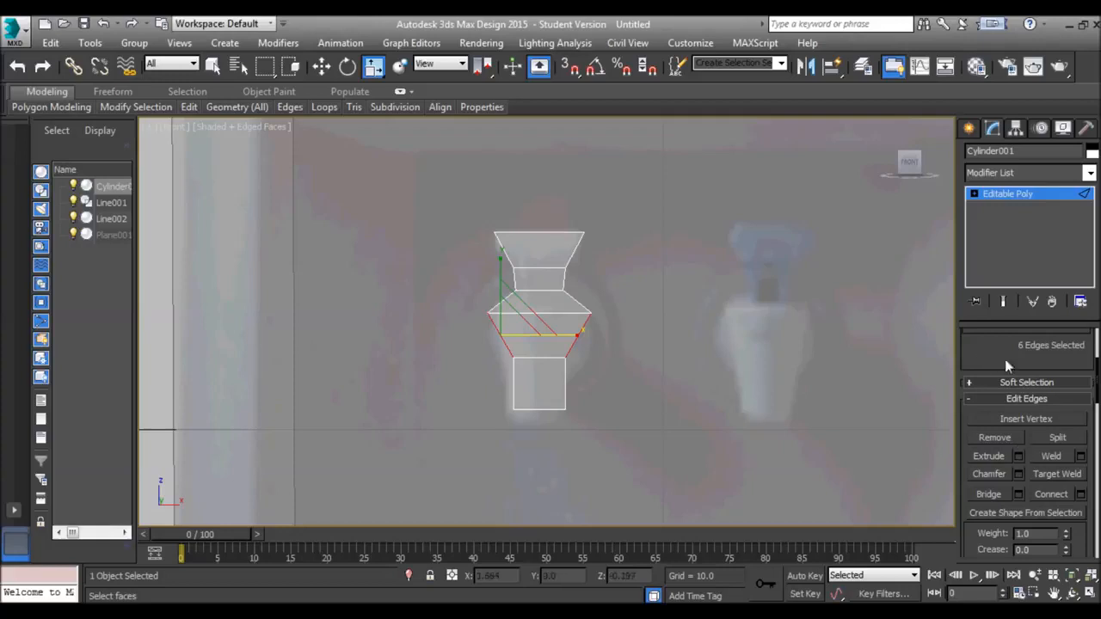
pyautogui.click(1050, 494)
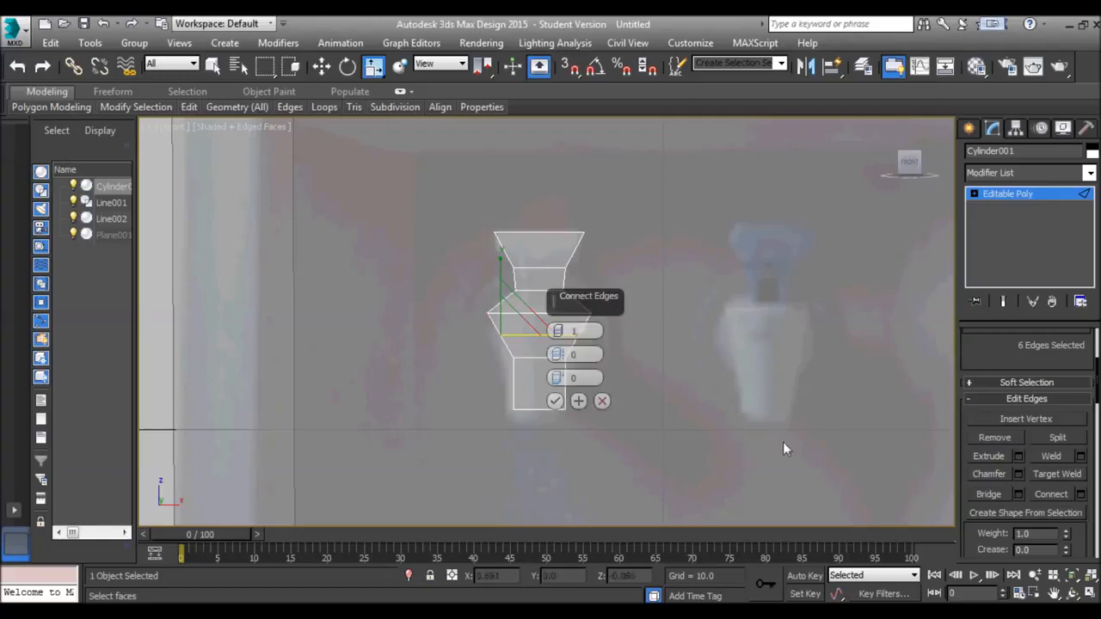
pyautogui.click(555, 401)
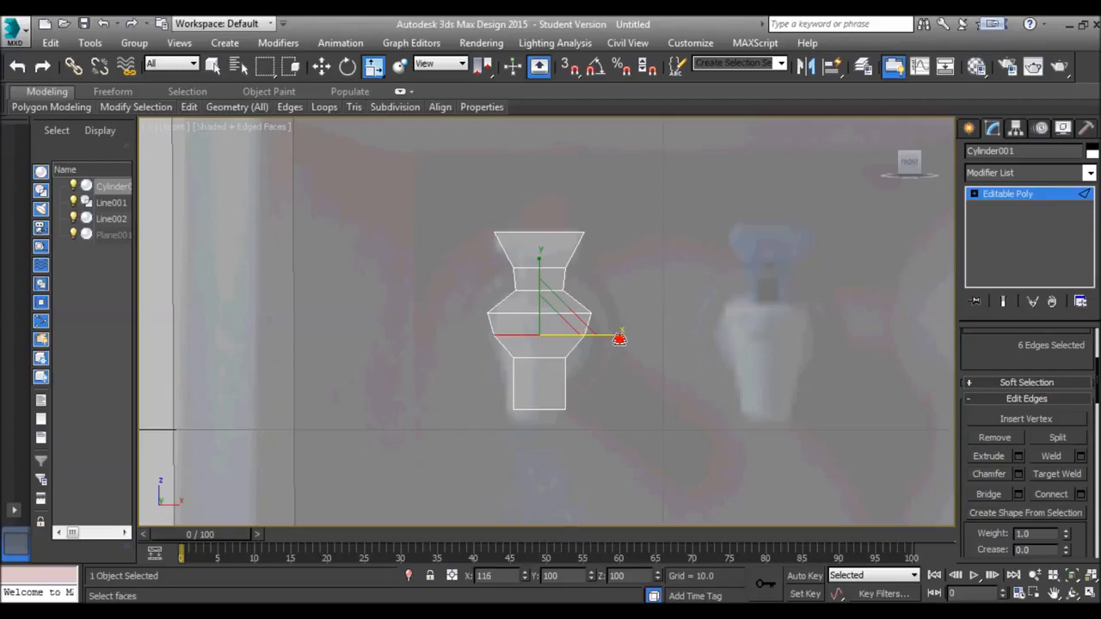
pyautogui.click(987, 356)
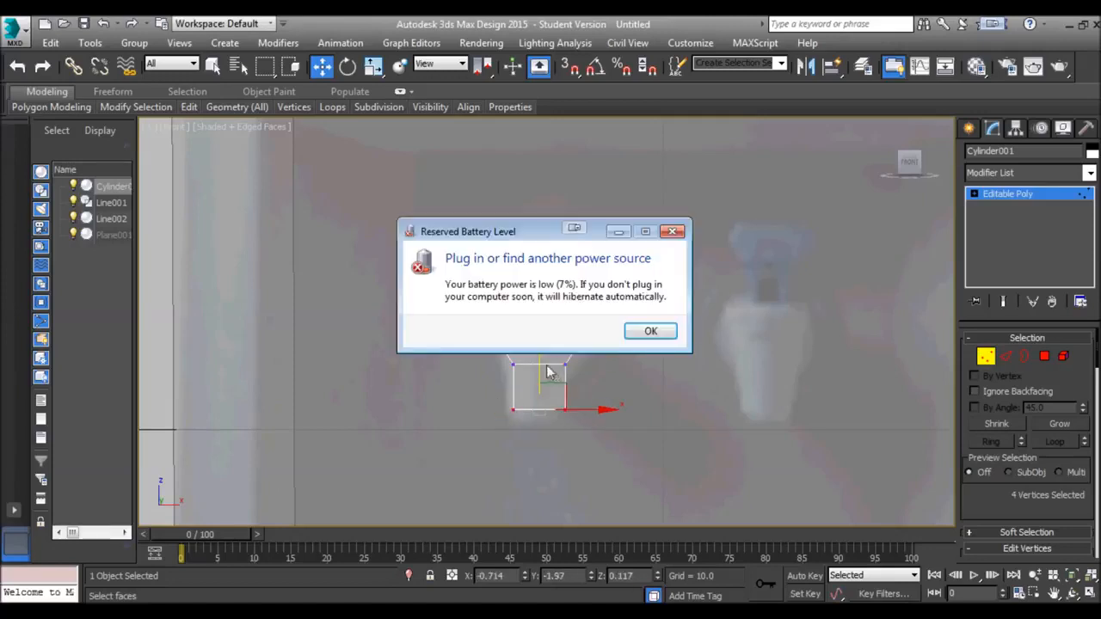
# Step: Reshape the tap's front faces into a bulge and spout, and inset its top face
pyautogui.click(650, 331)
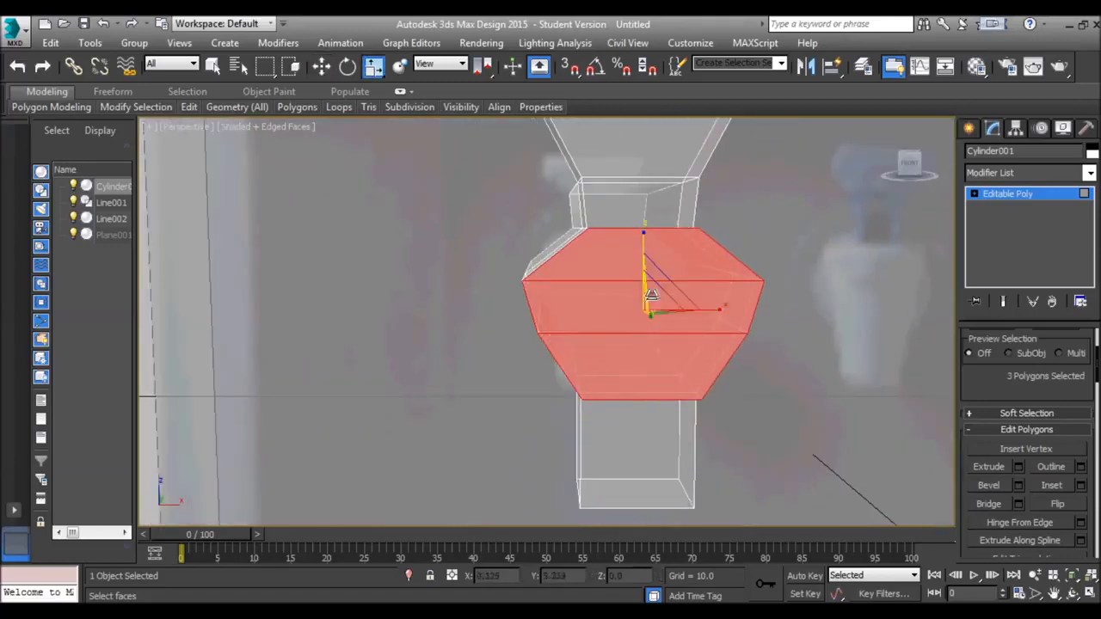
pyautogui.moveTo(645, 292); pyautogui.dragTo(653, 309)
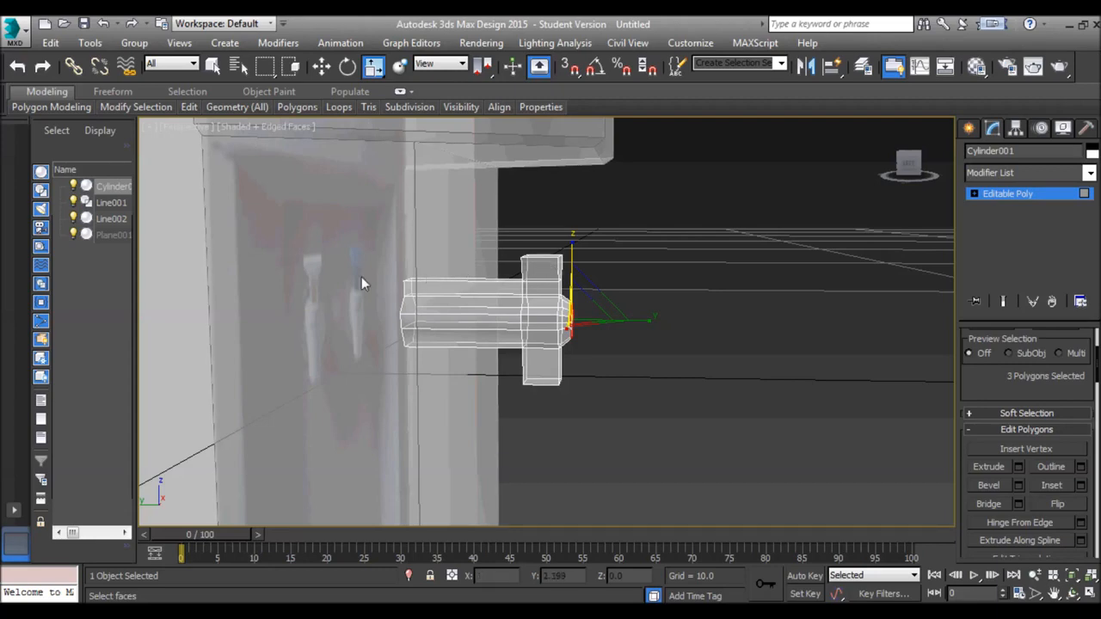
pyautogui.moveTo(361, 284); pyautogui.dragTo(533, 284)
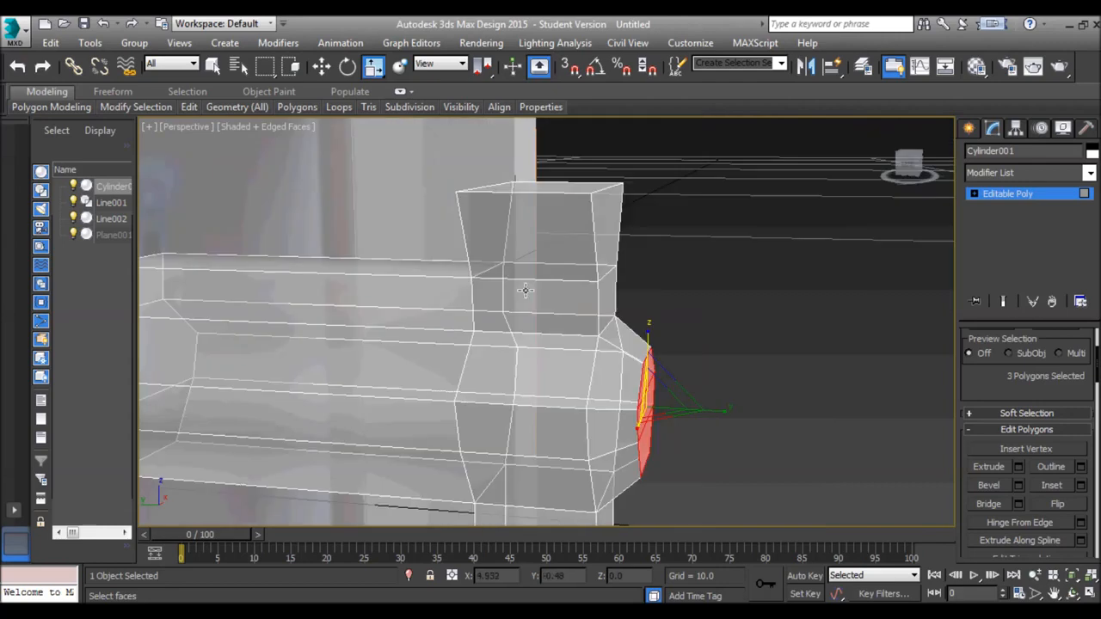
pyautogui.moveTo(525, 293); pyautogui.dragTo(562, 303)
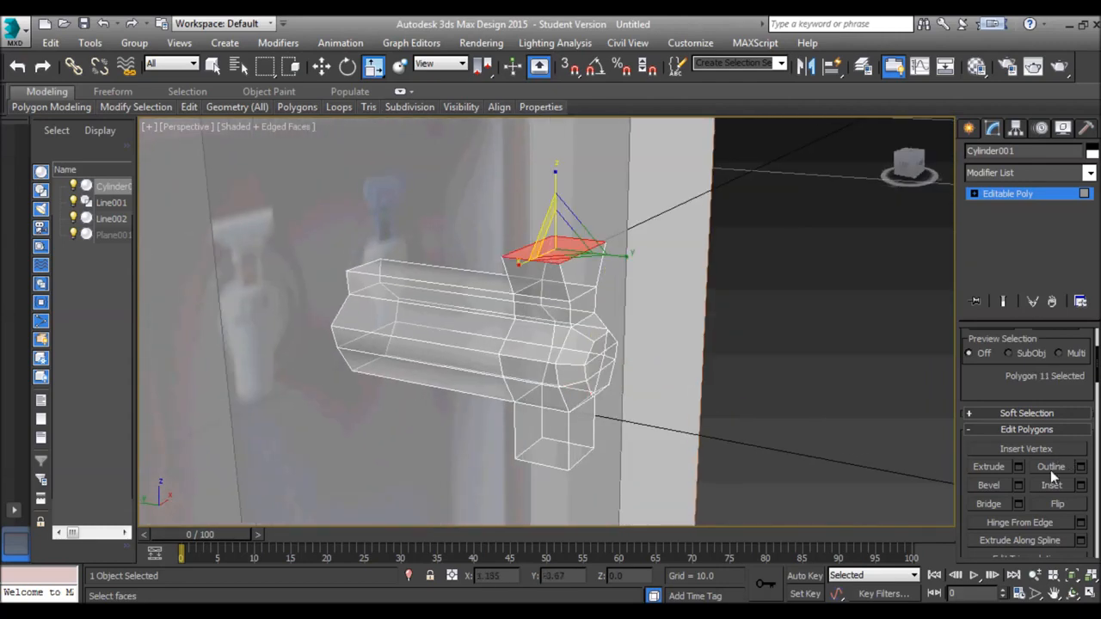
pyautogui.click(1018, 466)
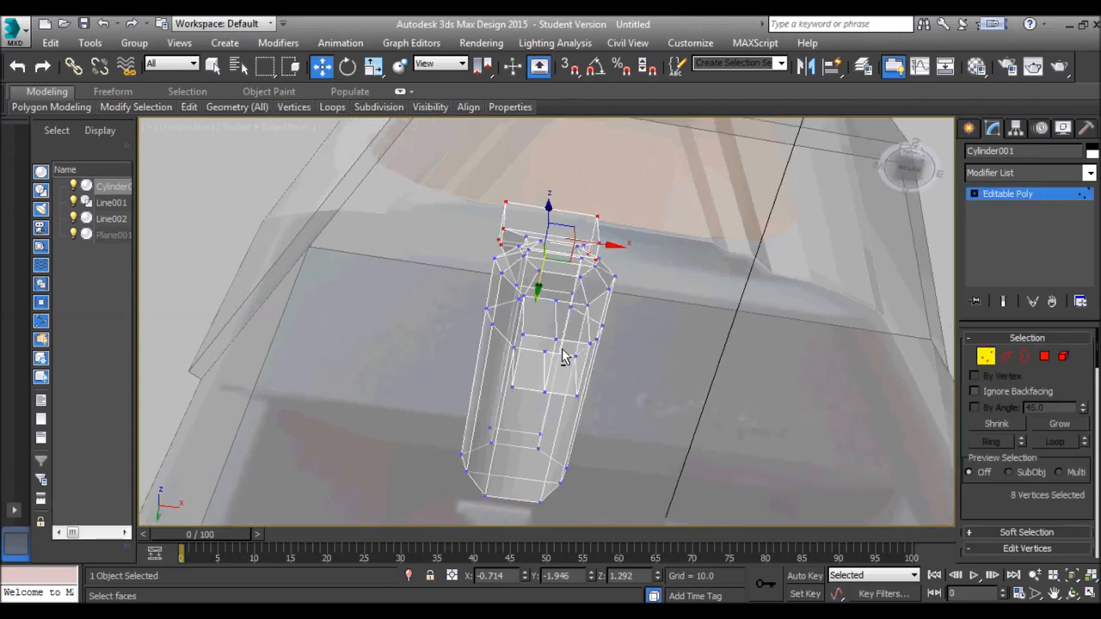
# Step: Move the neck's top vertices and narrow the spout vertices, then select a tap edge
pyautogui.moveTo(559, 361); pyautogui.dragTo(507, 379)
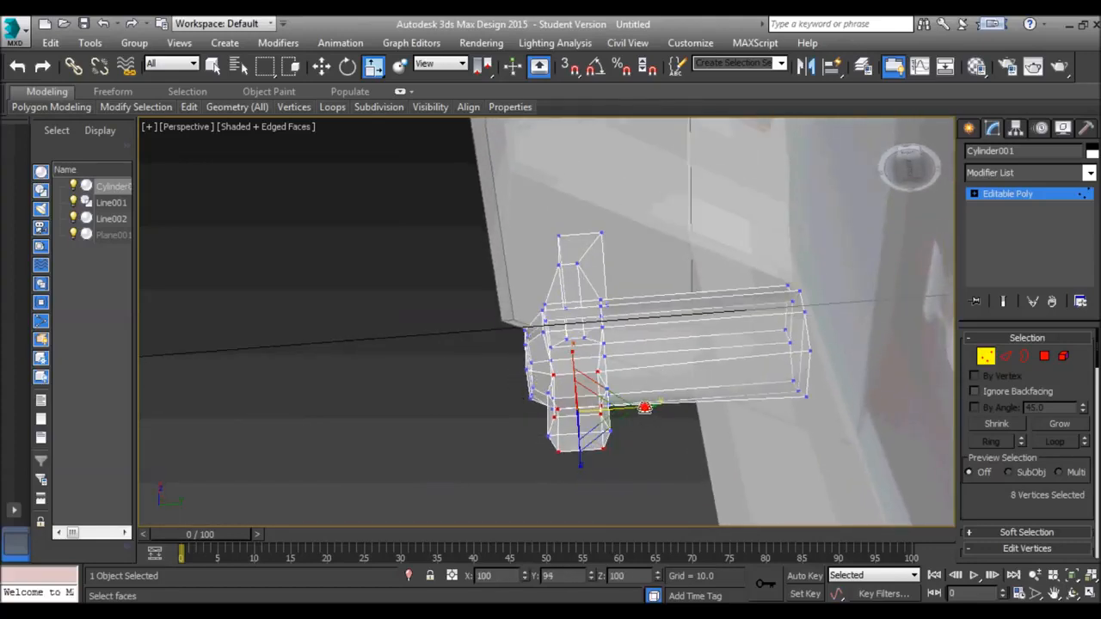
pyautogui.moveTo(645, 408); pyautogui.dragTo(619, 404)
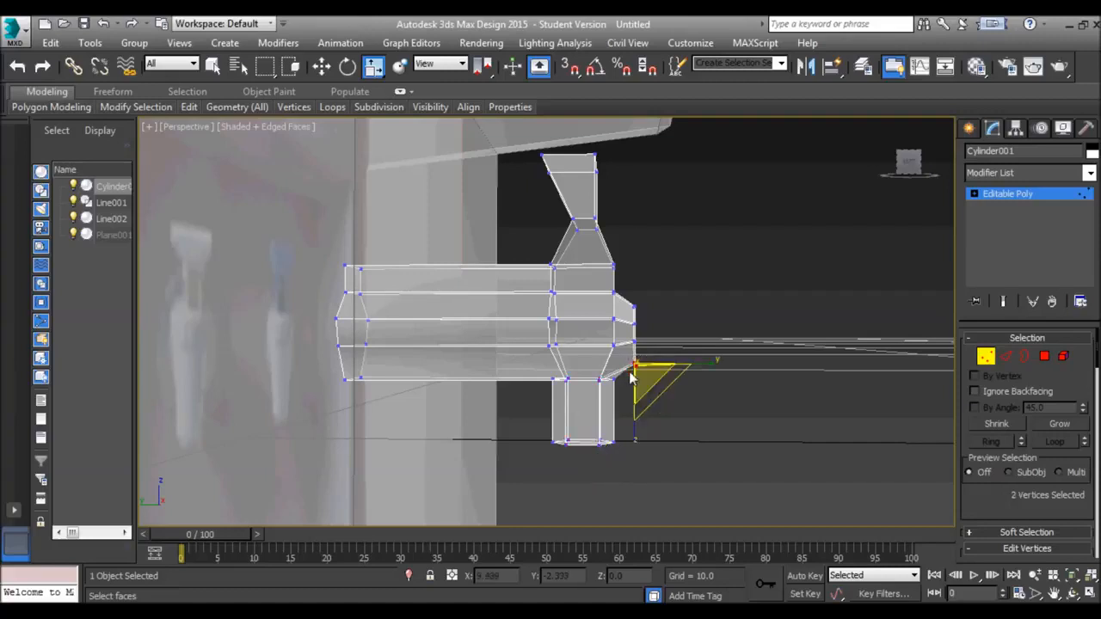
pyautogui.click(321, 66)
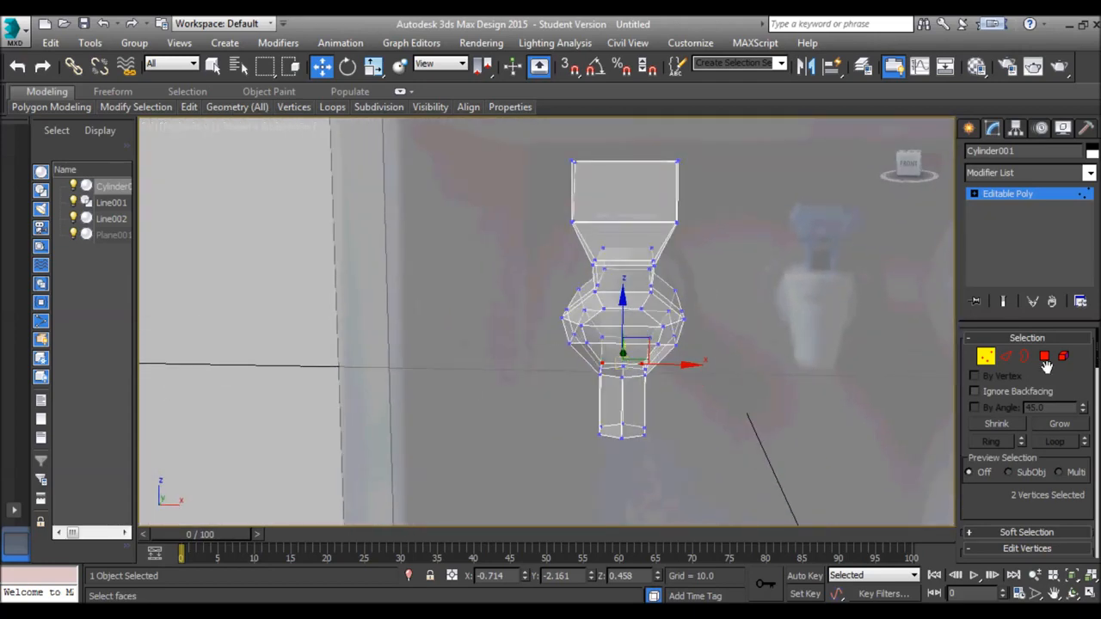
pyautogui.click(1006, 356)
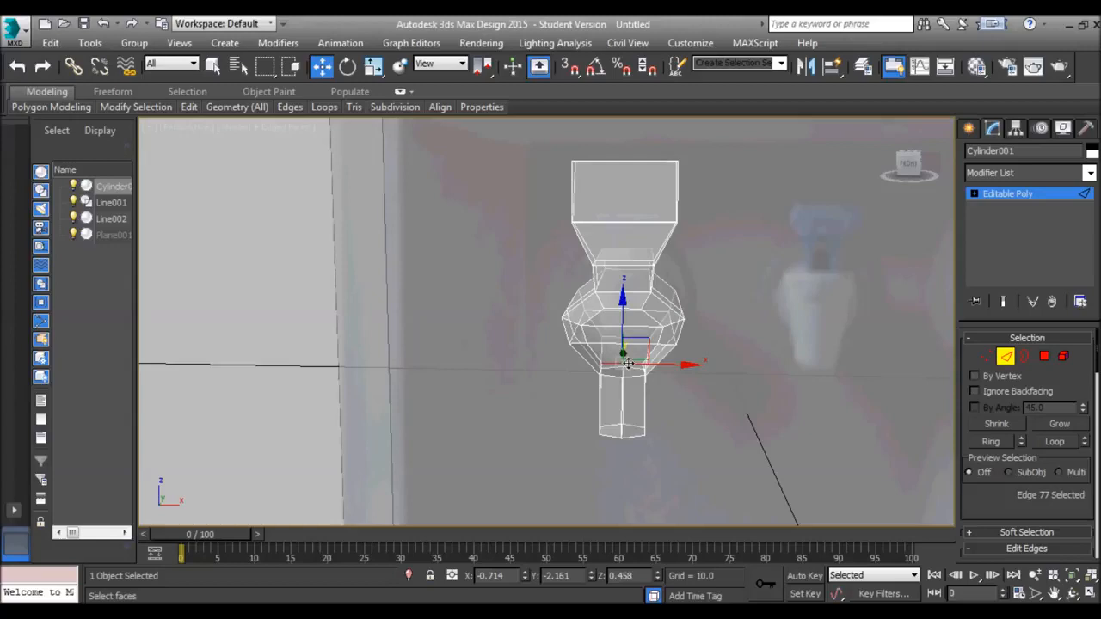
pyautogui.click(991, 441)
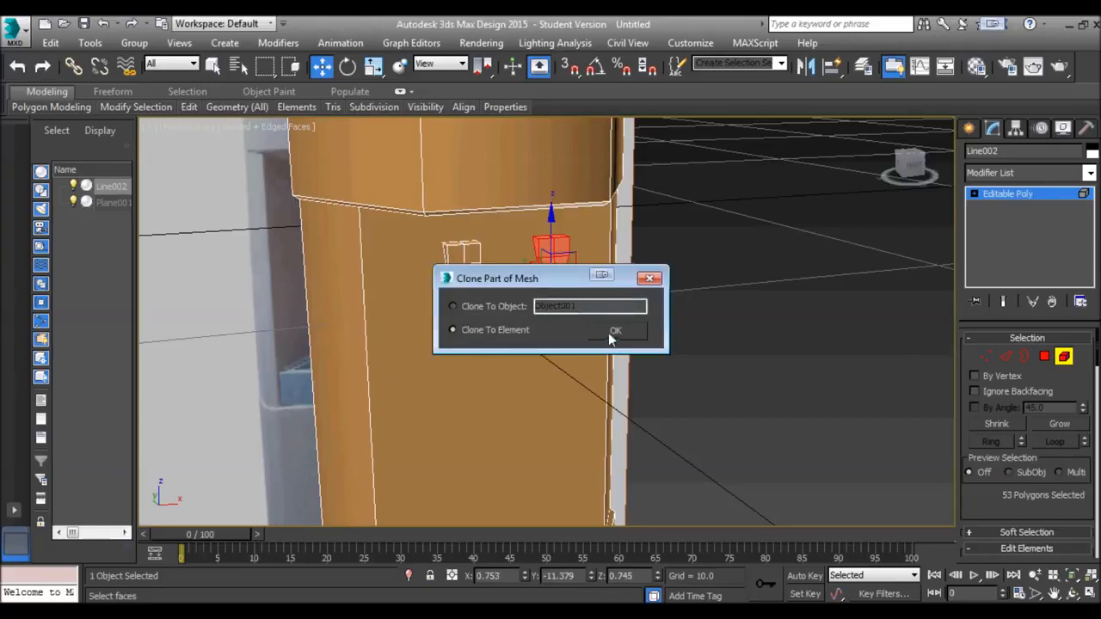
# Step: Clone the tap as a new element and select its rear faces
pyautogui.click(615, 330)
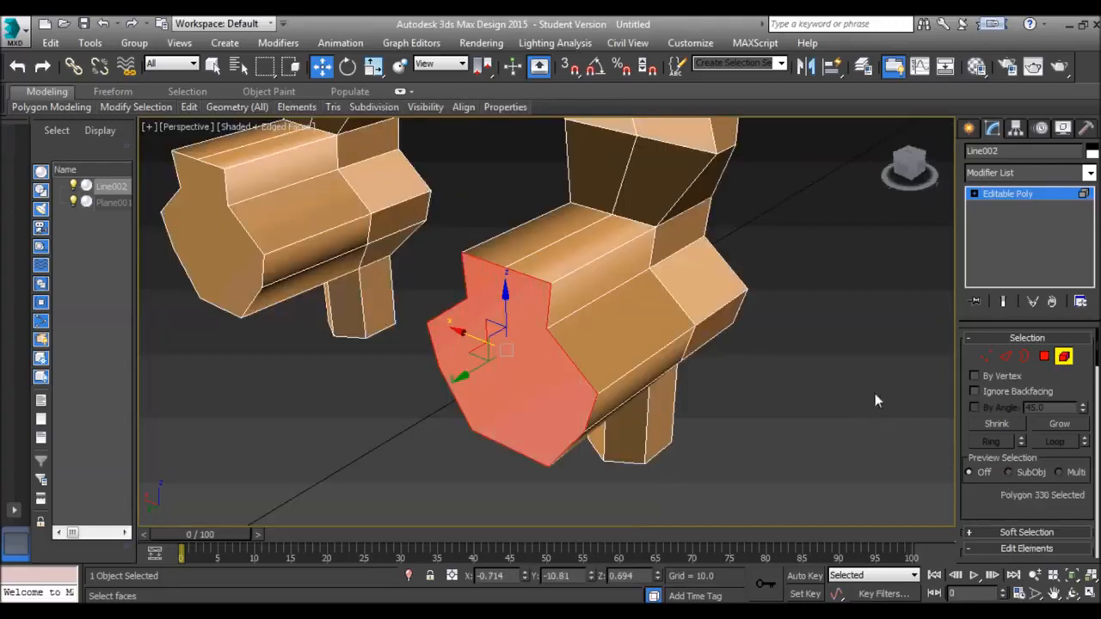
pyautogui.click(1044, 356)
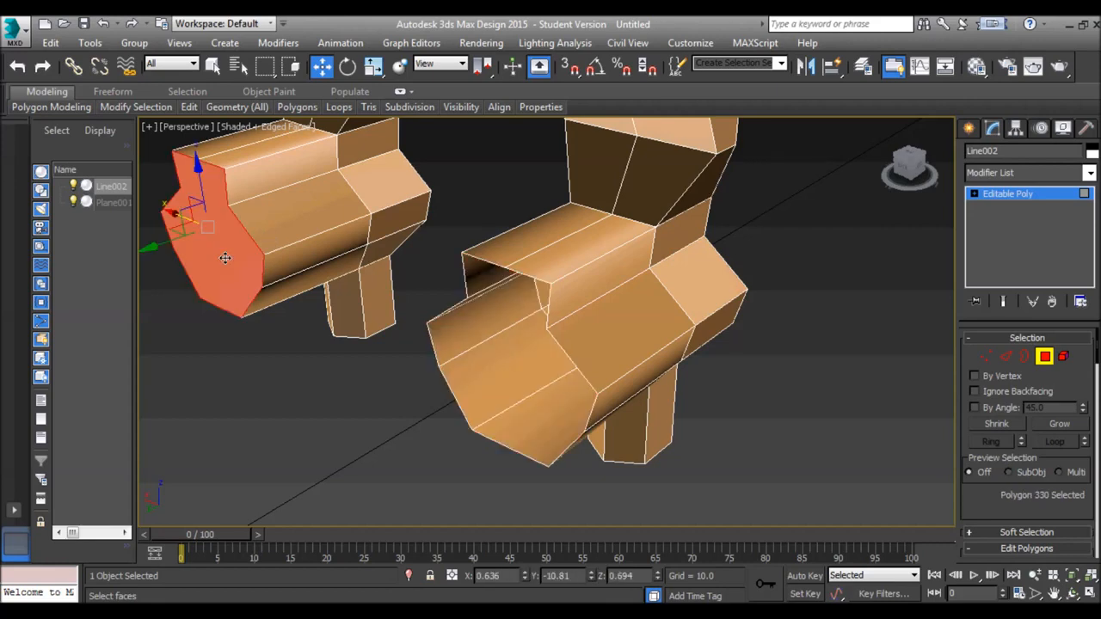
pyautogui.click(577, 336)
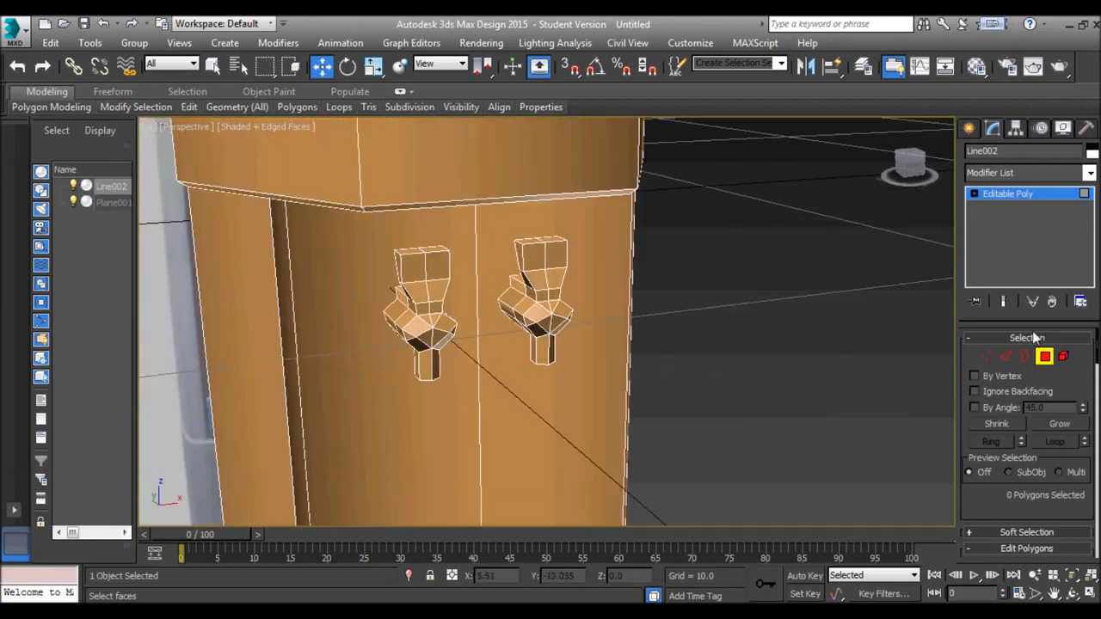
pyautogui.click(1006, 356)
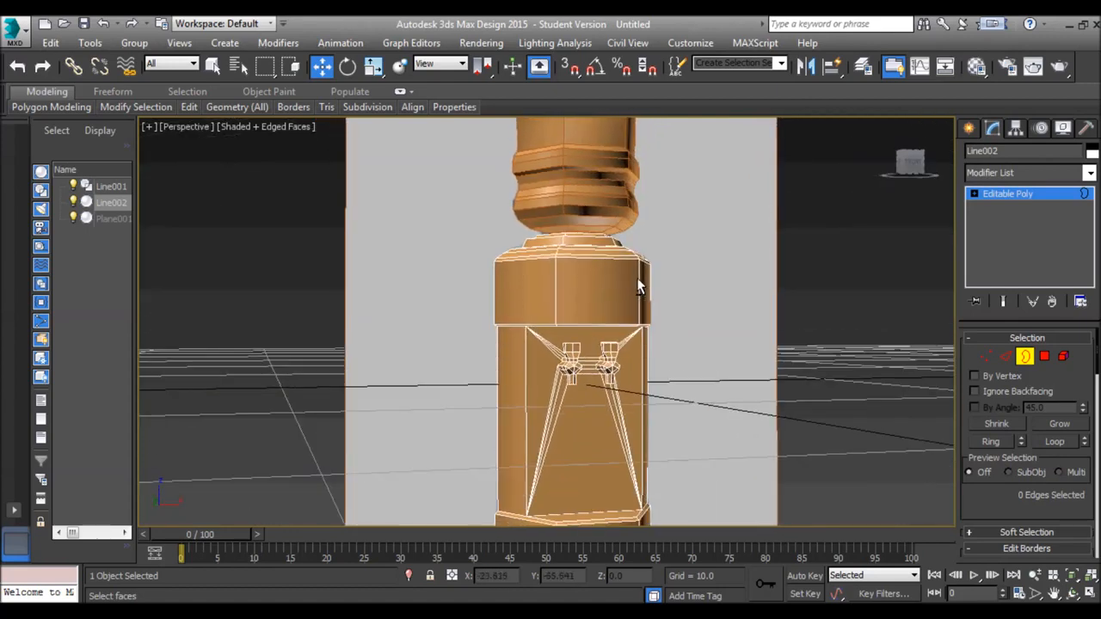
# Step: Convert the lathed bottle section to Editable Poly
pyautogui.moveTo(641, 284); pyautogui.dragTo(585, 310)
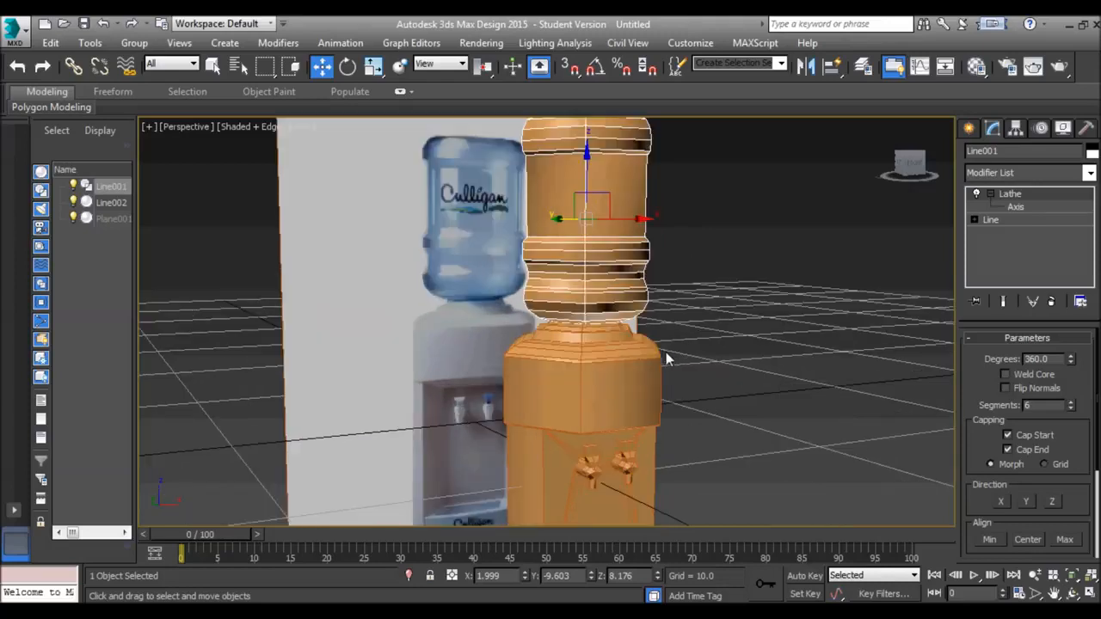
pyautogui.rightClick(667, 358)
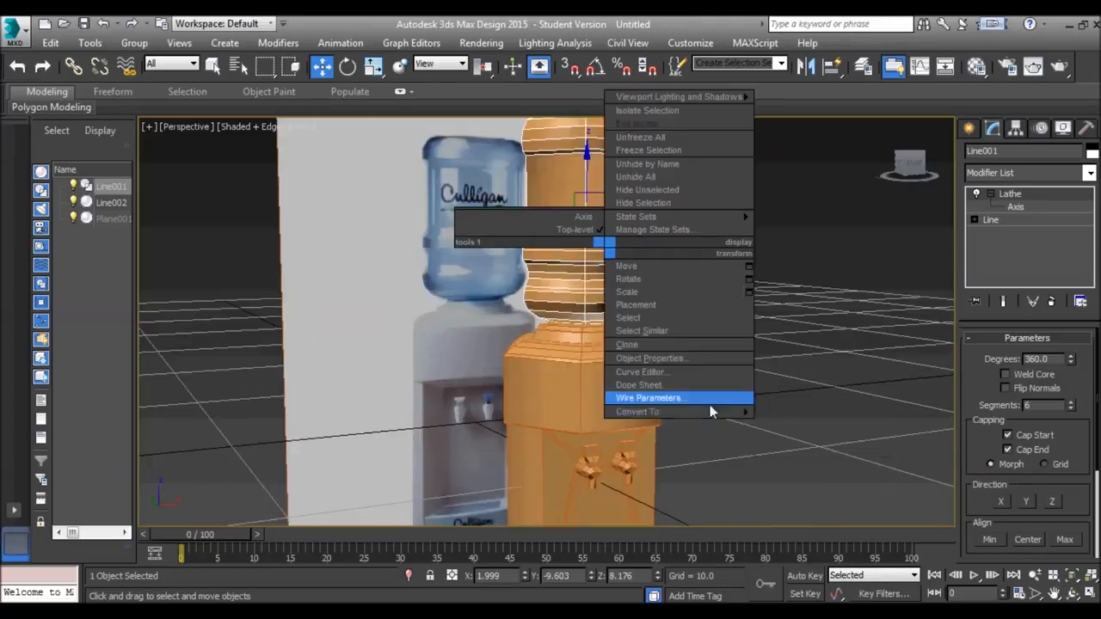
pyautogui.click(638, 411)
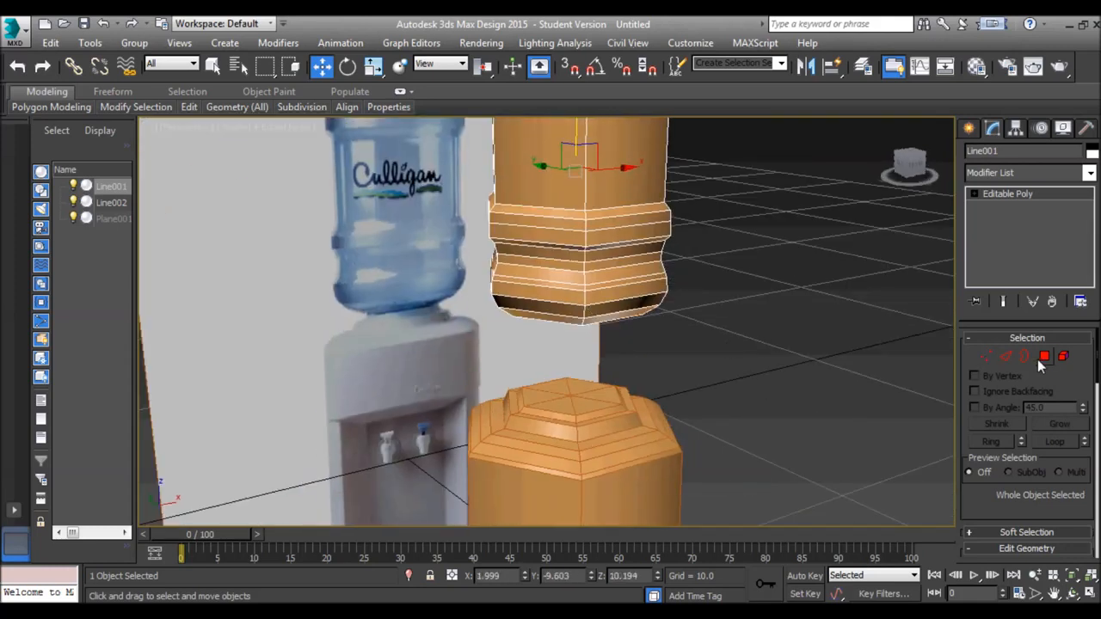
# Step: Select the bottle's bottom faces and attach the cooler body into it
pyautogui.click(1044, 356)
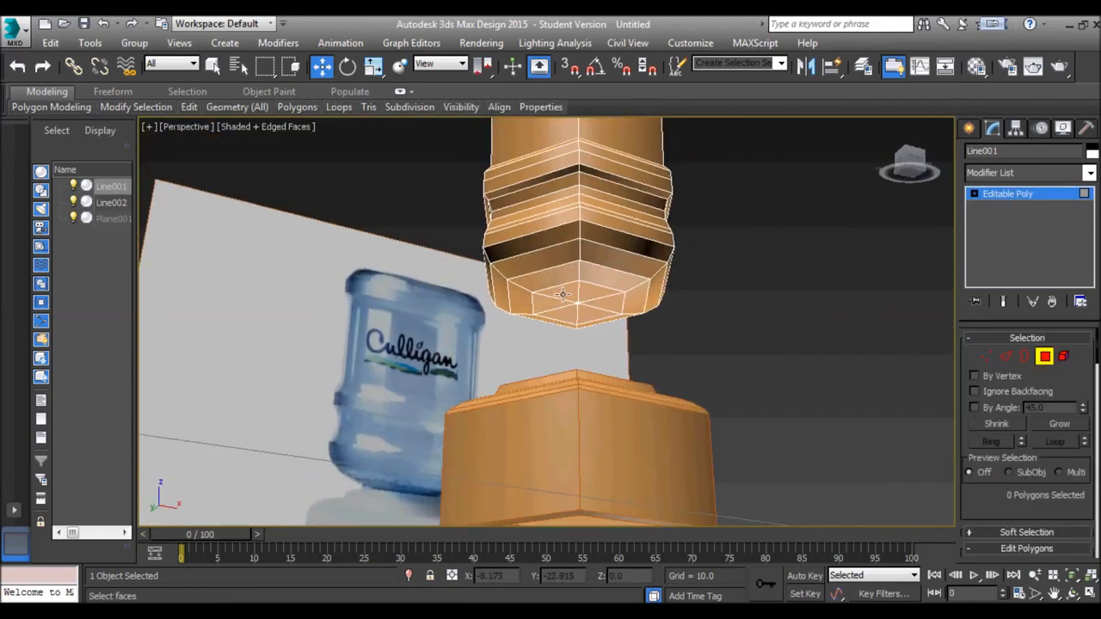
pyautogui.click(564, 297)
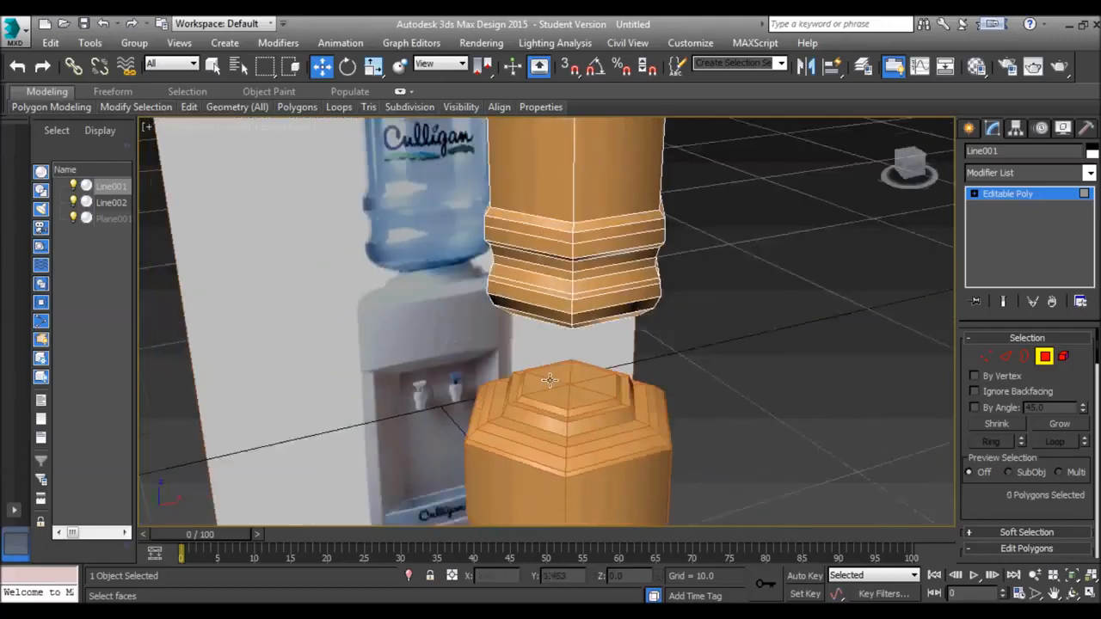
pyautogui.moveTo(551, 379); pyautogui.dragTo(528, 288)
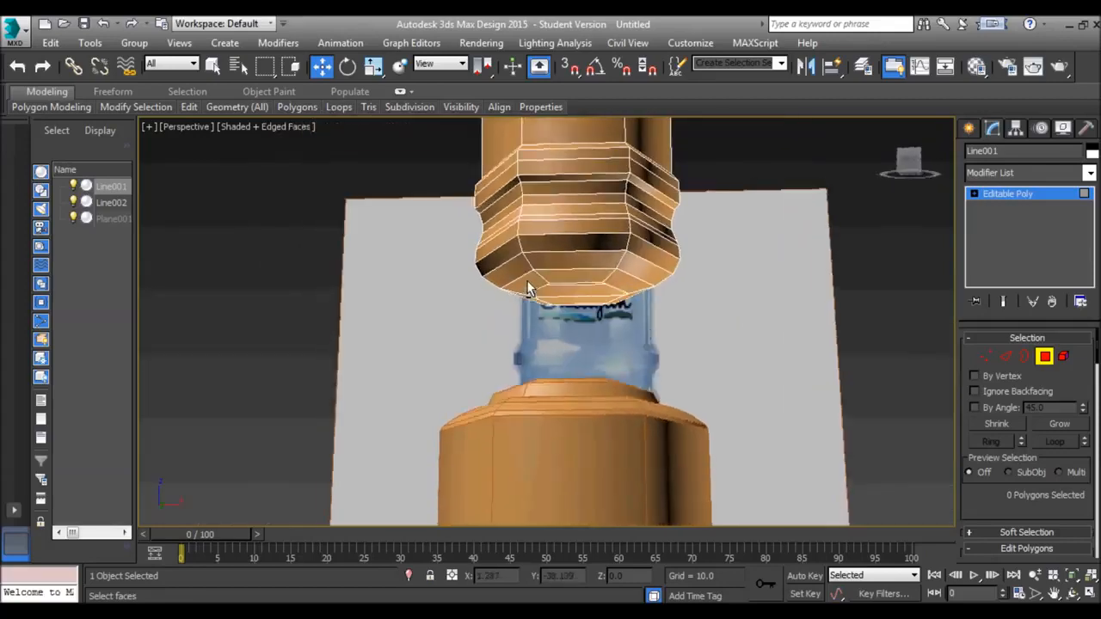
pyautogui.click(529, 283)
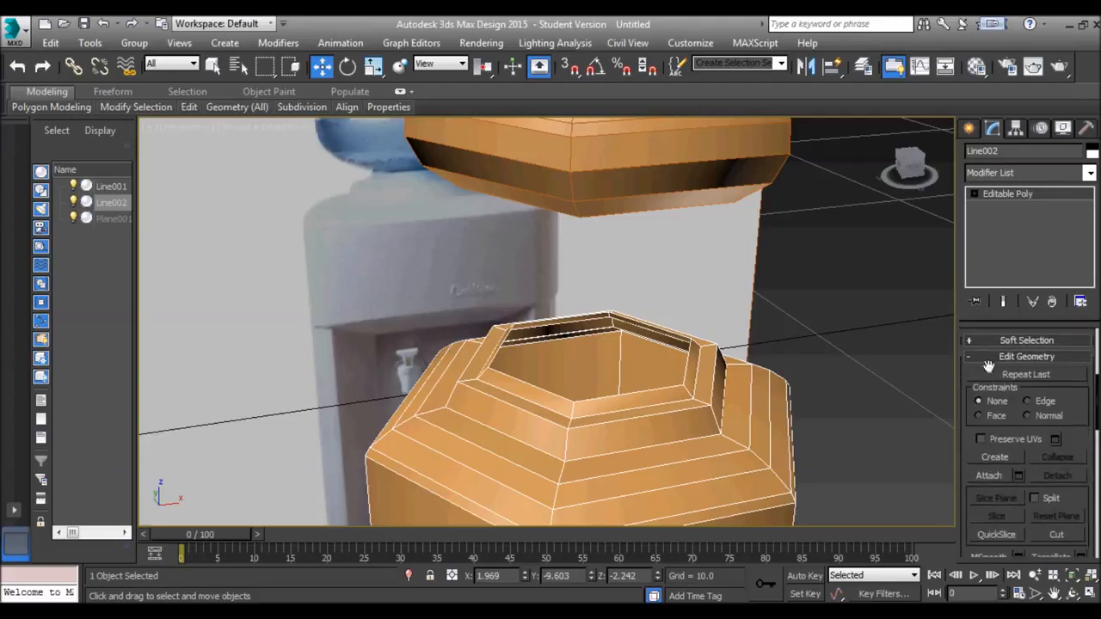
pyautogui.click(989, 476)
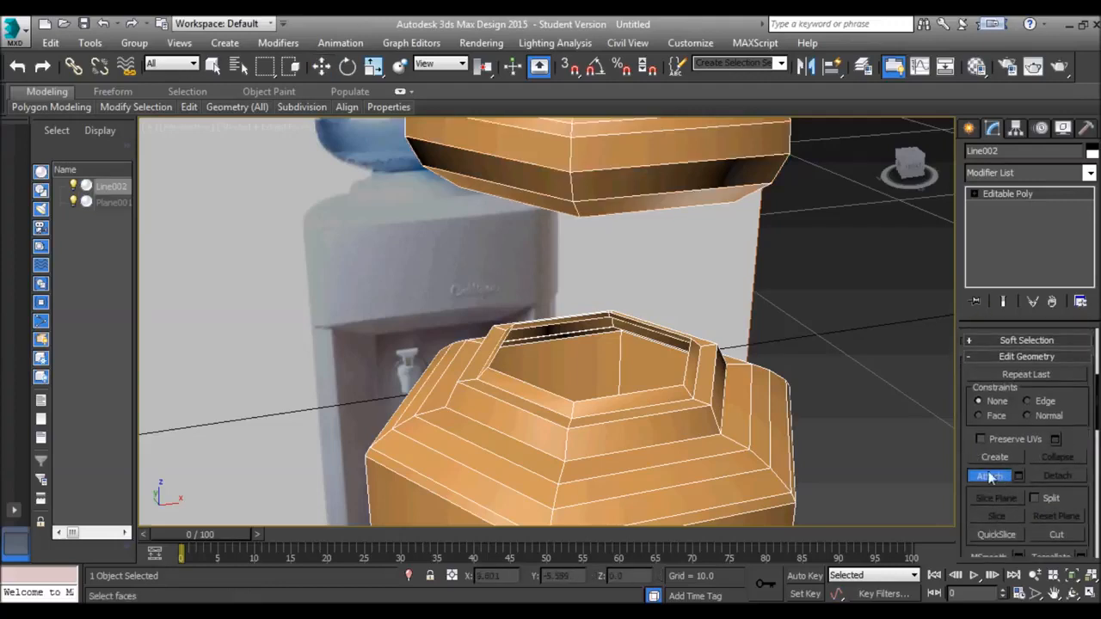